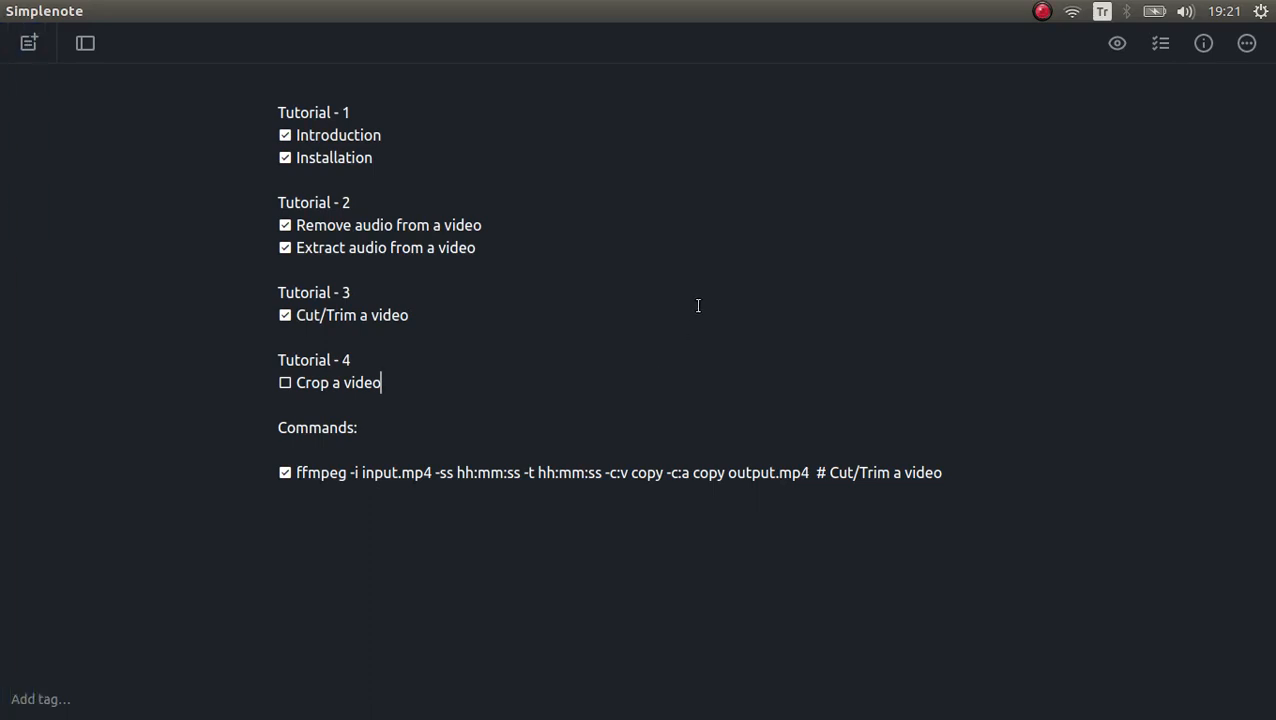
mouse_move(570, 335)
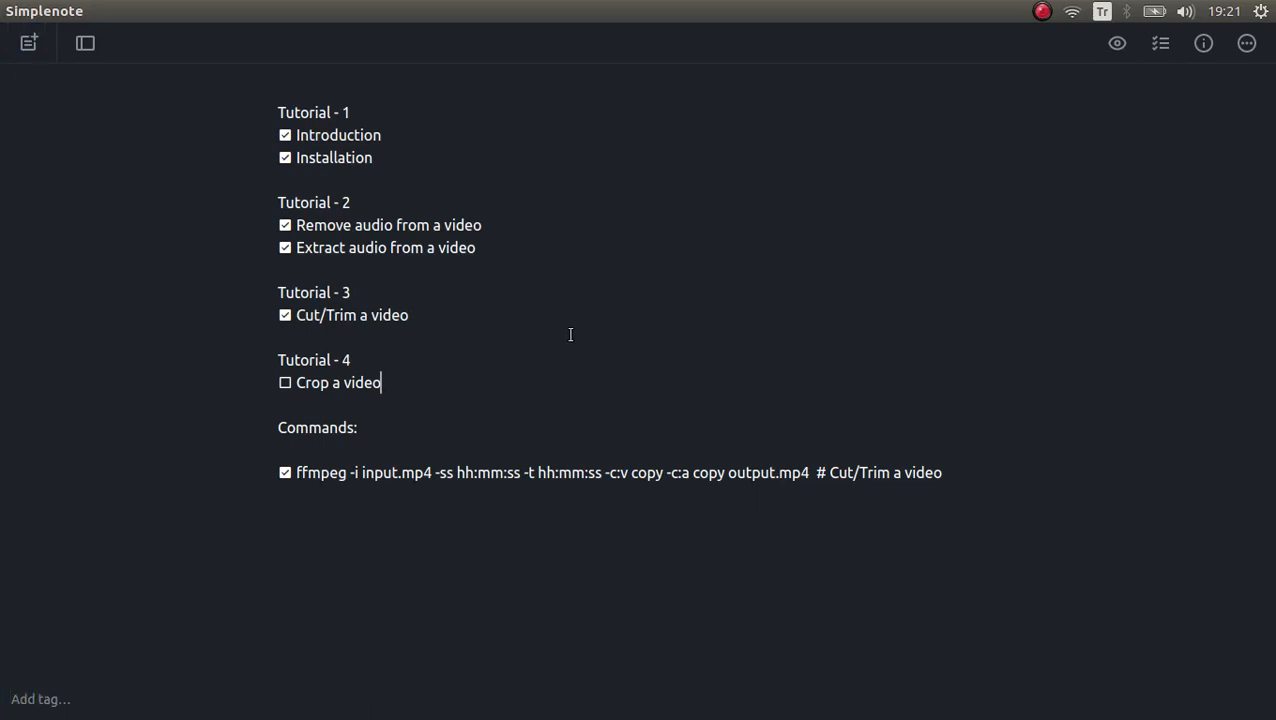
mouse_move(10, 95)
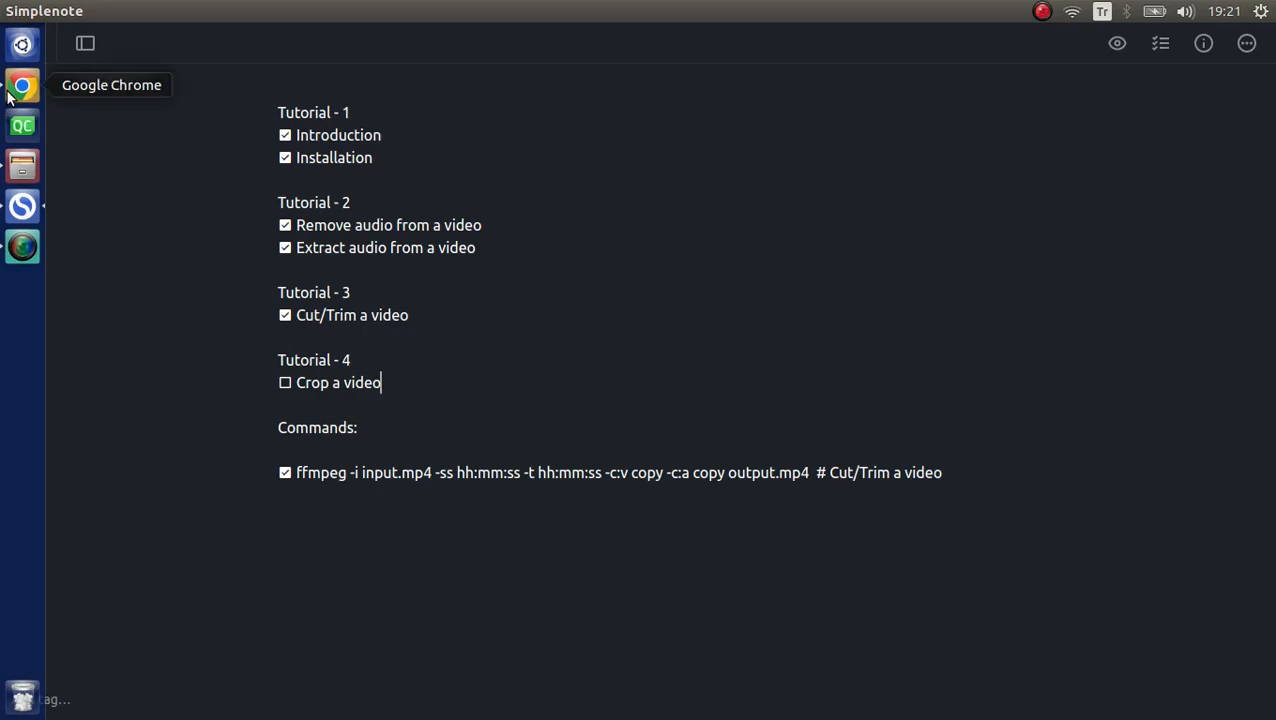
Switch to the FFmpeg crop filter docs in Chrome and scroll through its parameters
left_click(22, 84)
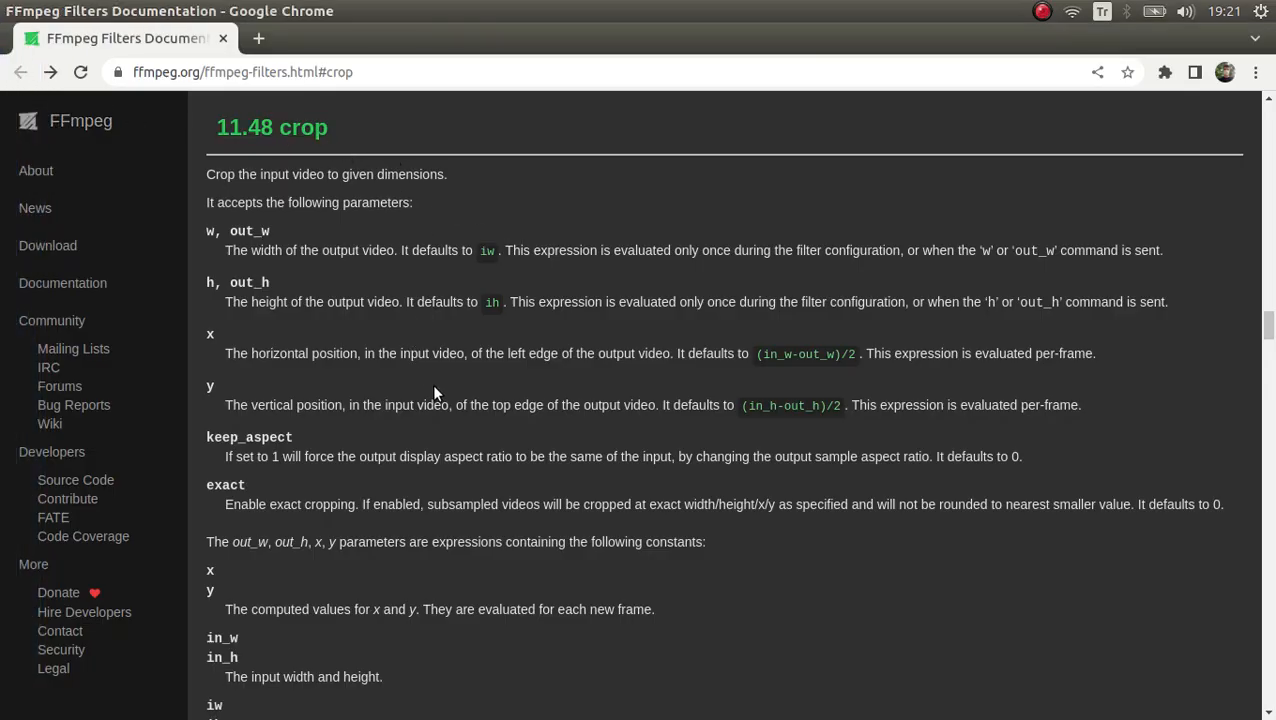
mouse_move(406, 310)
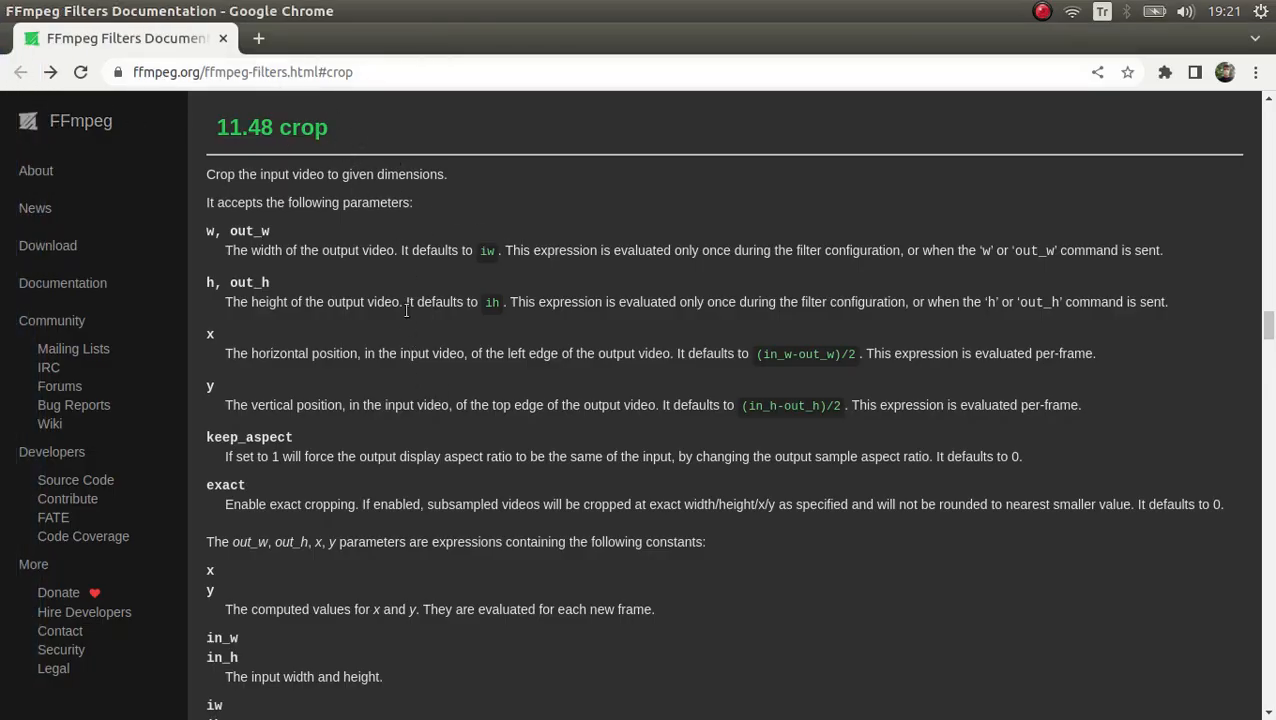
scroll("down", 3)
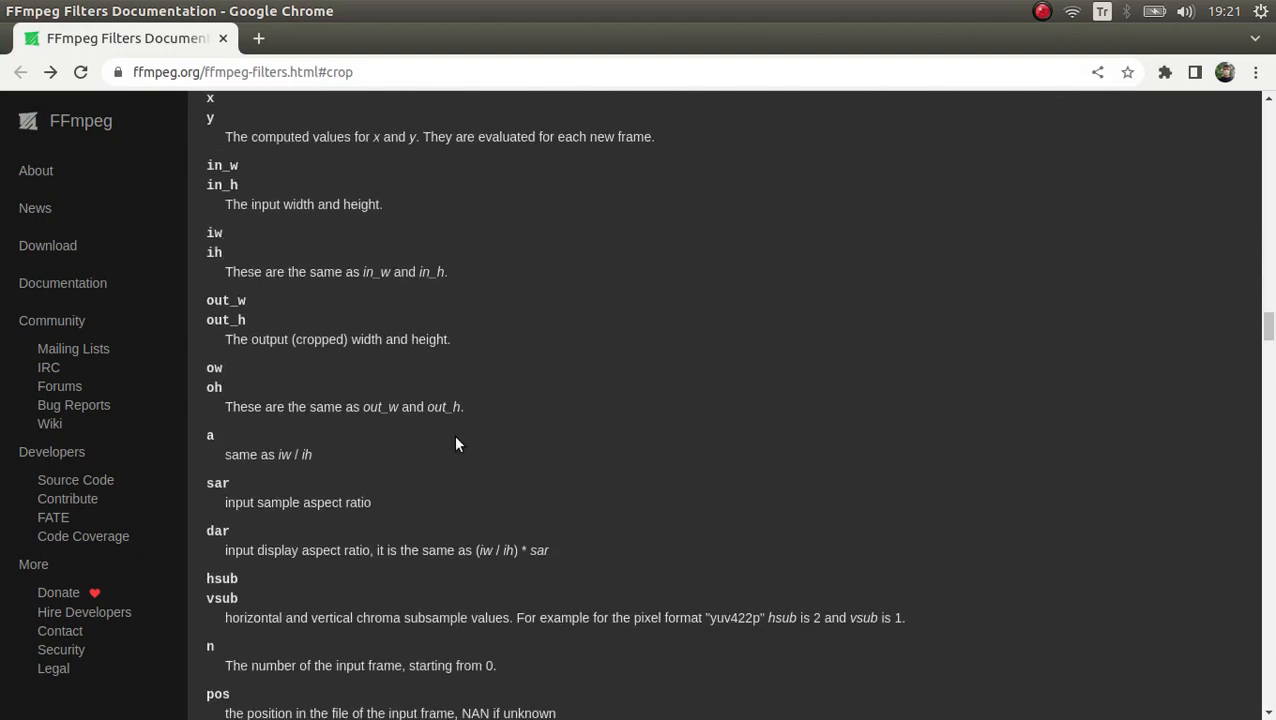
scroll("down", 3)
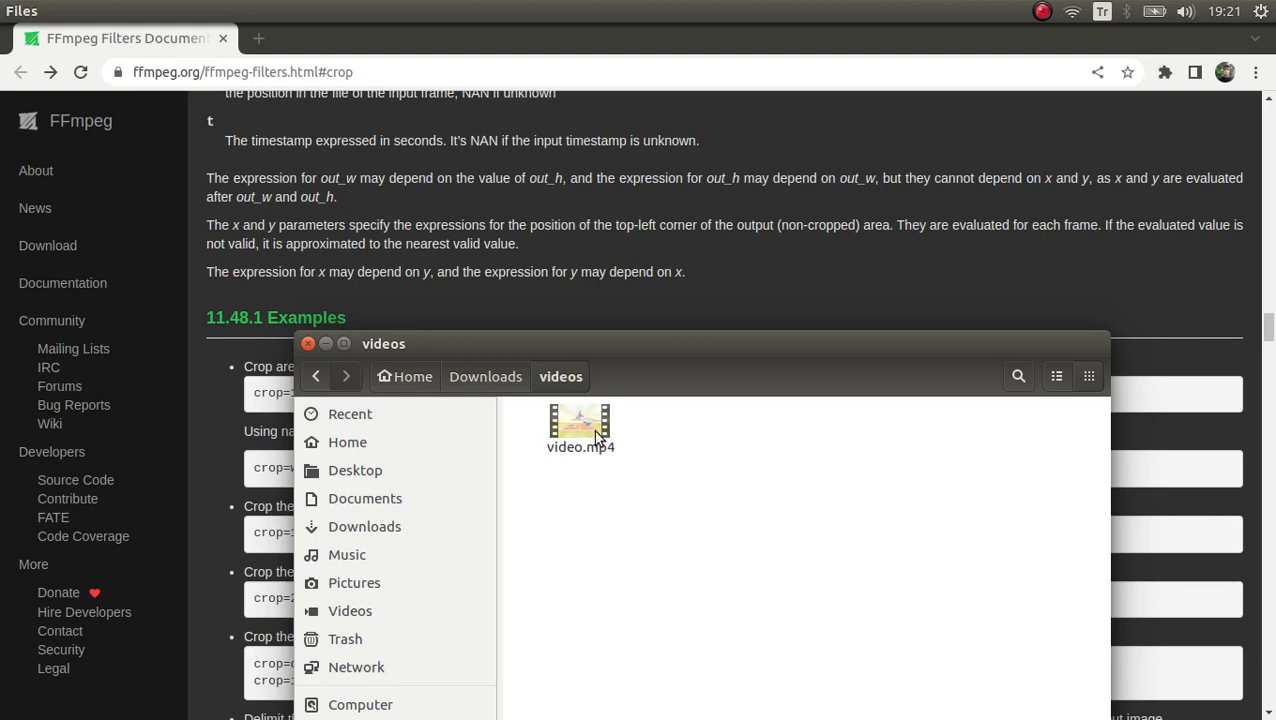
Check video.mp4's Properties: 640 x 360 dimensions and 11-second duration
right_click(580, 420)
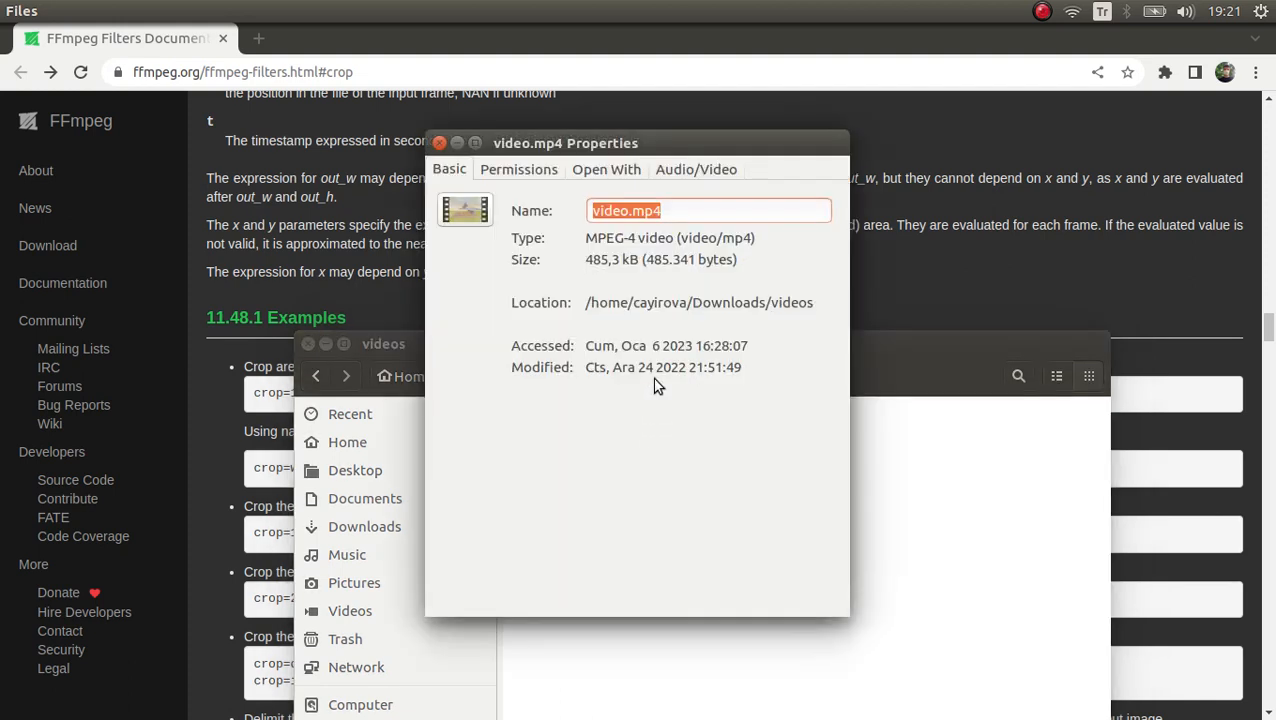
left_click(696, 168)
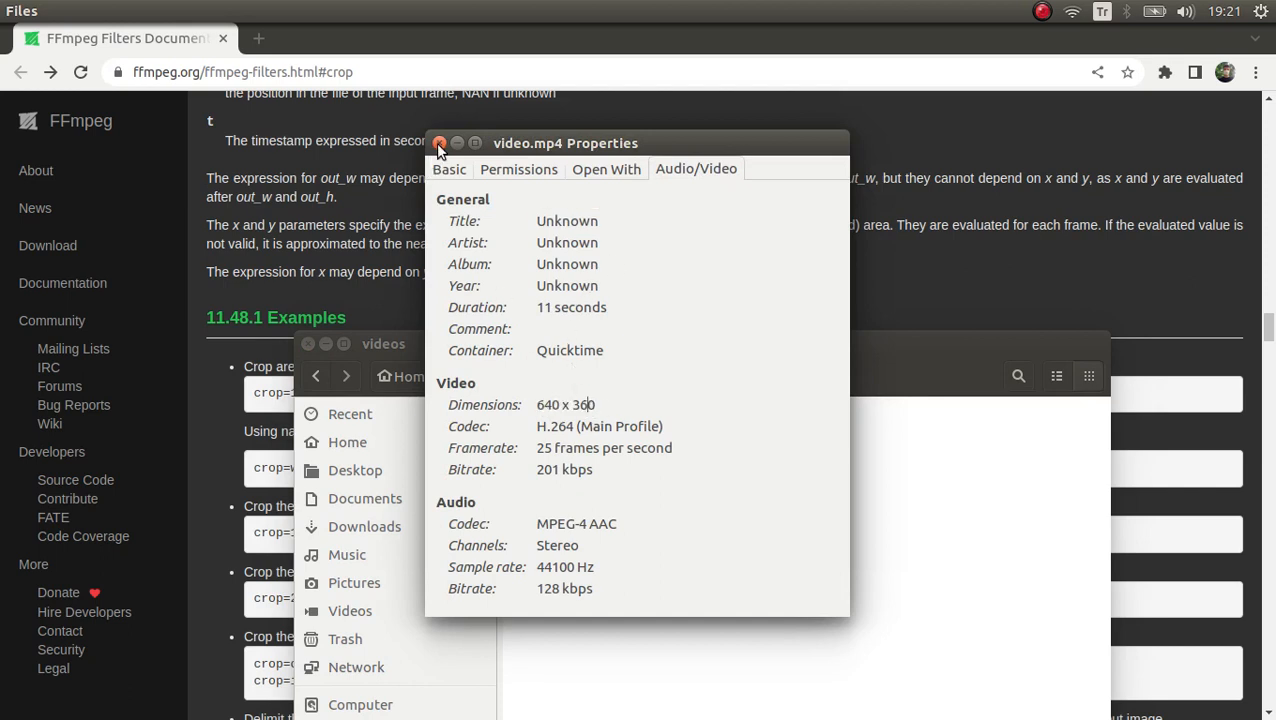
left_click(439, 142)
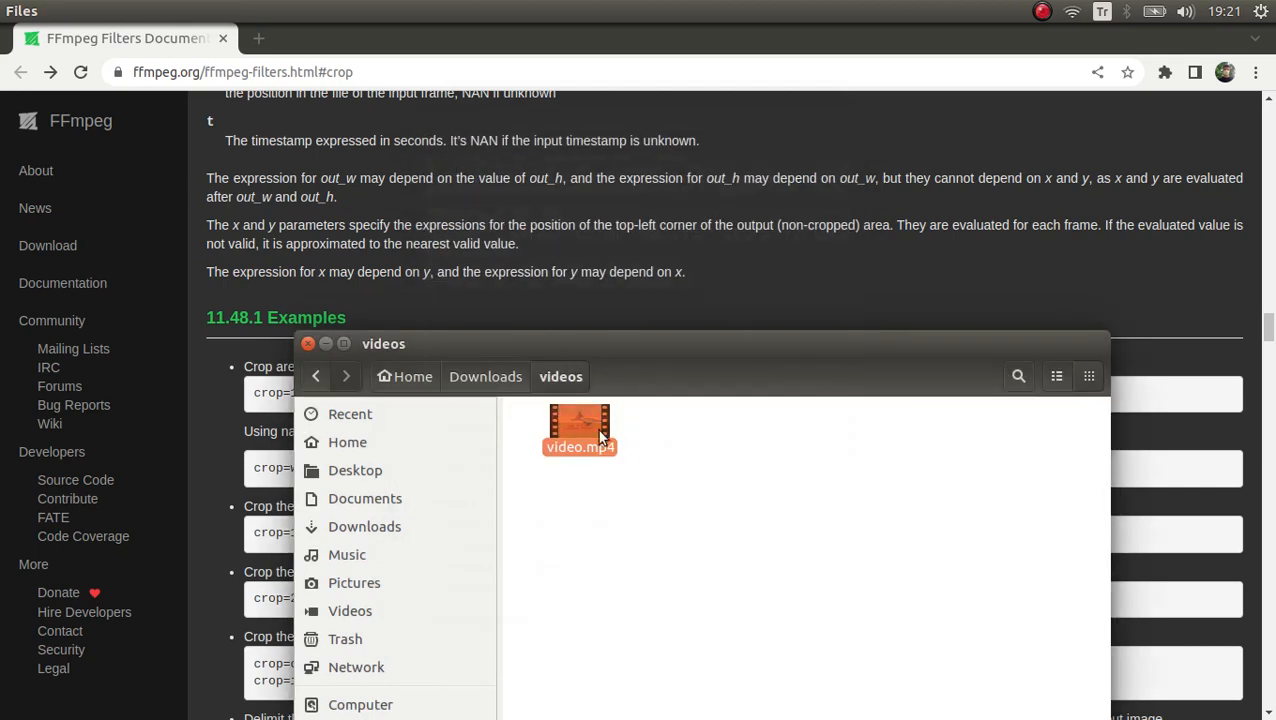
double_click(580, 430)
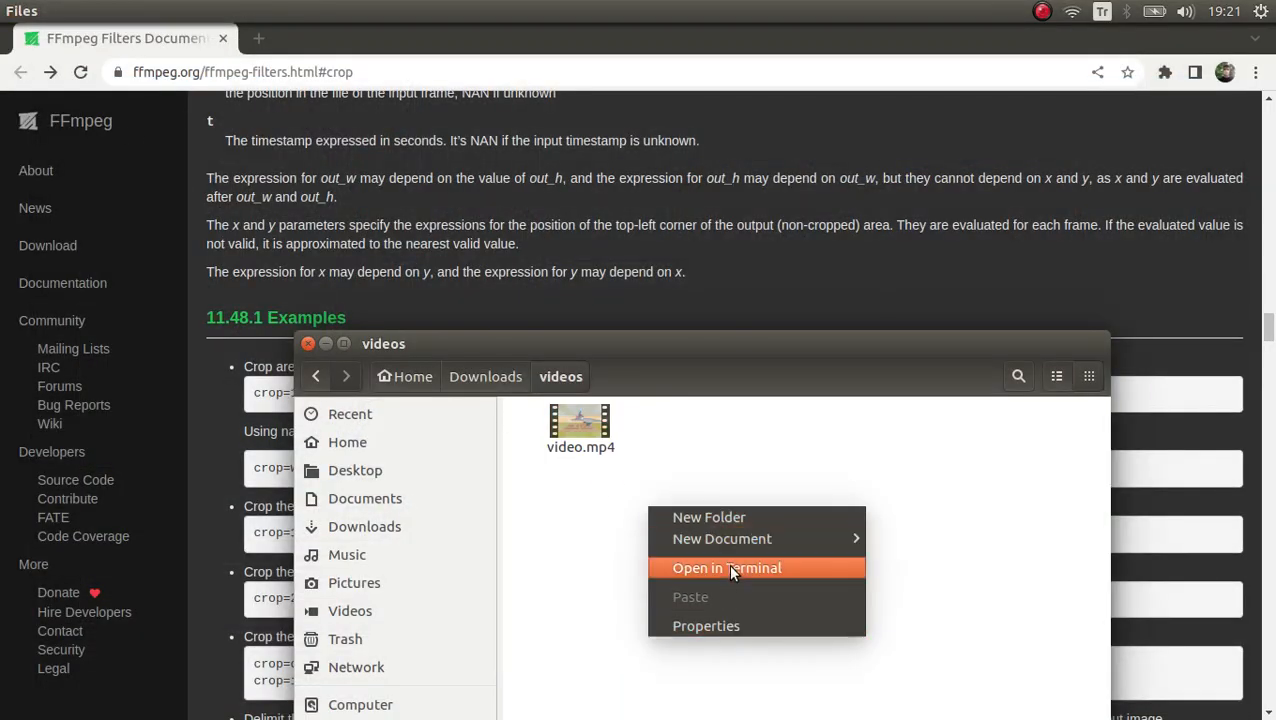
Open a terminal in Downloads/videos and type 'ffmpeg -i video.mp4 -vf'
left_click(727, 568)
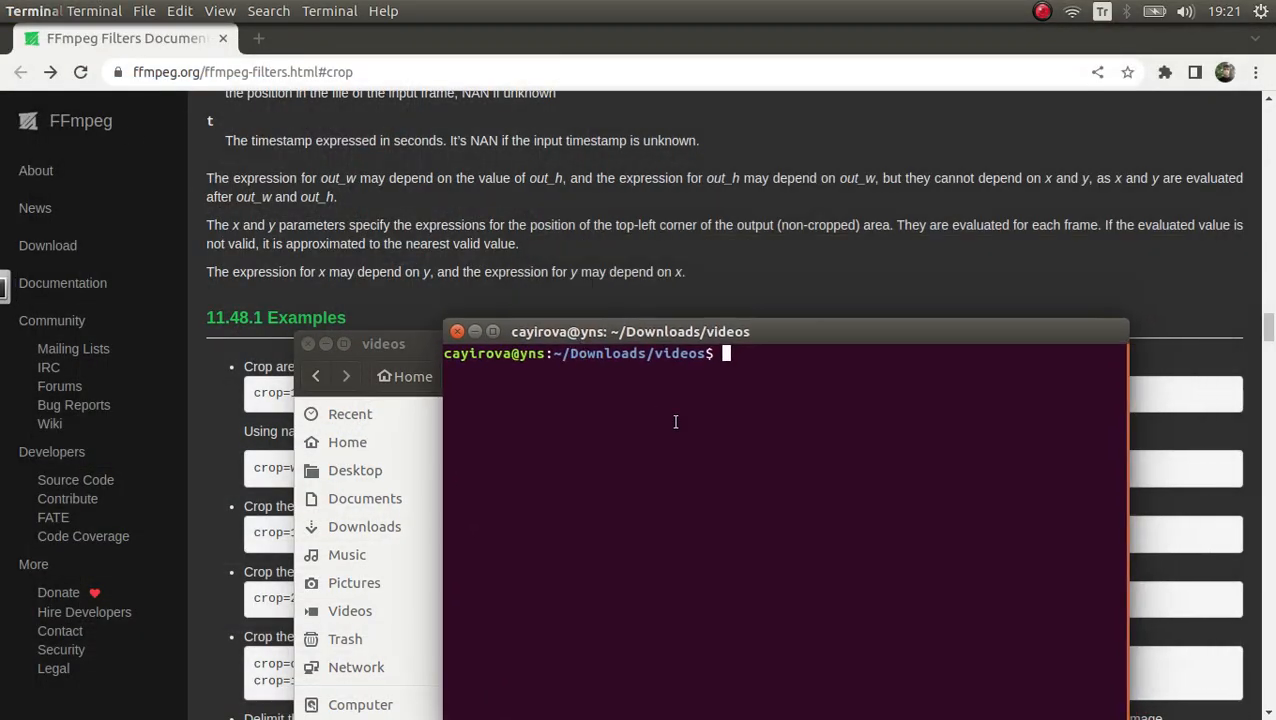
type("ffmpeg")
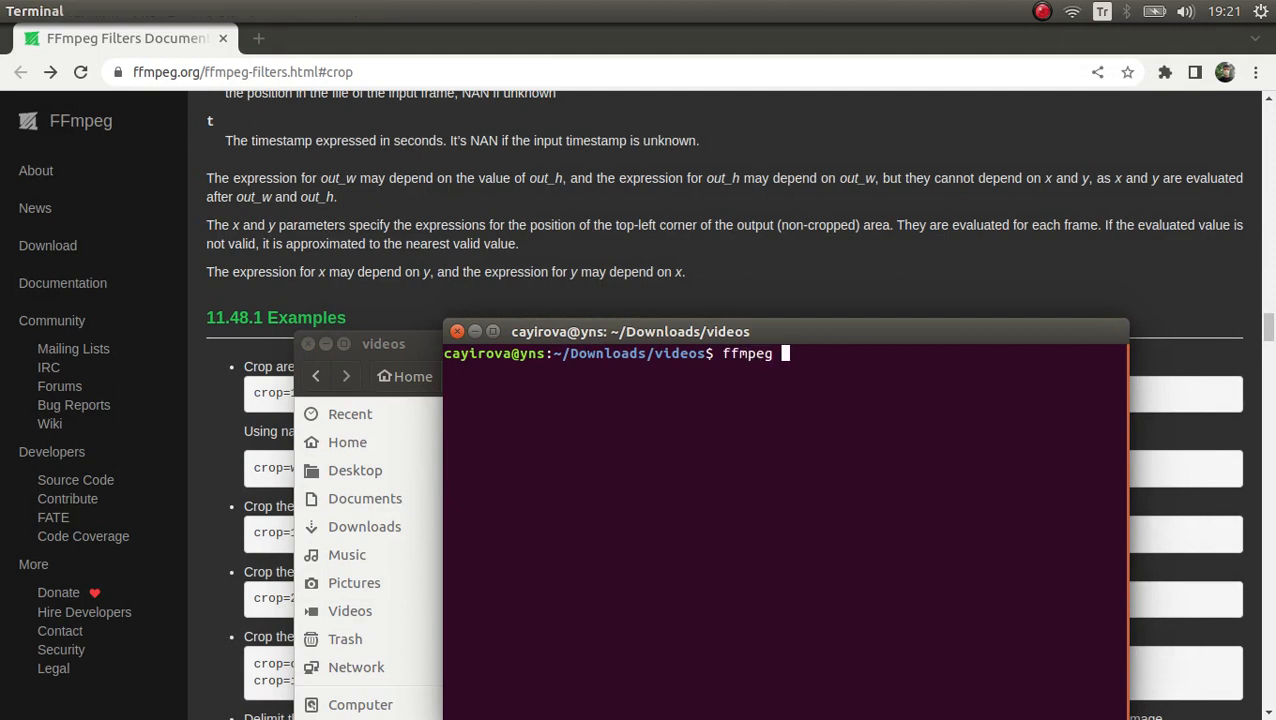
type("-i")
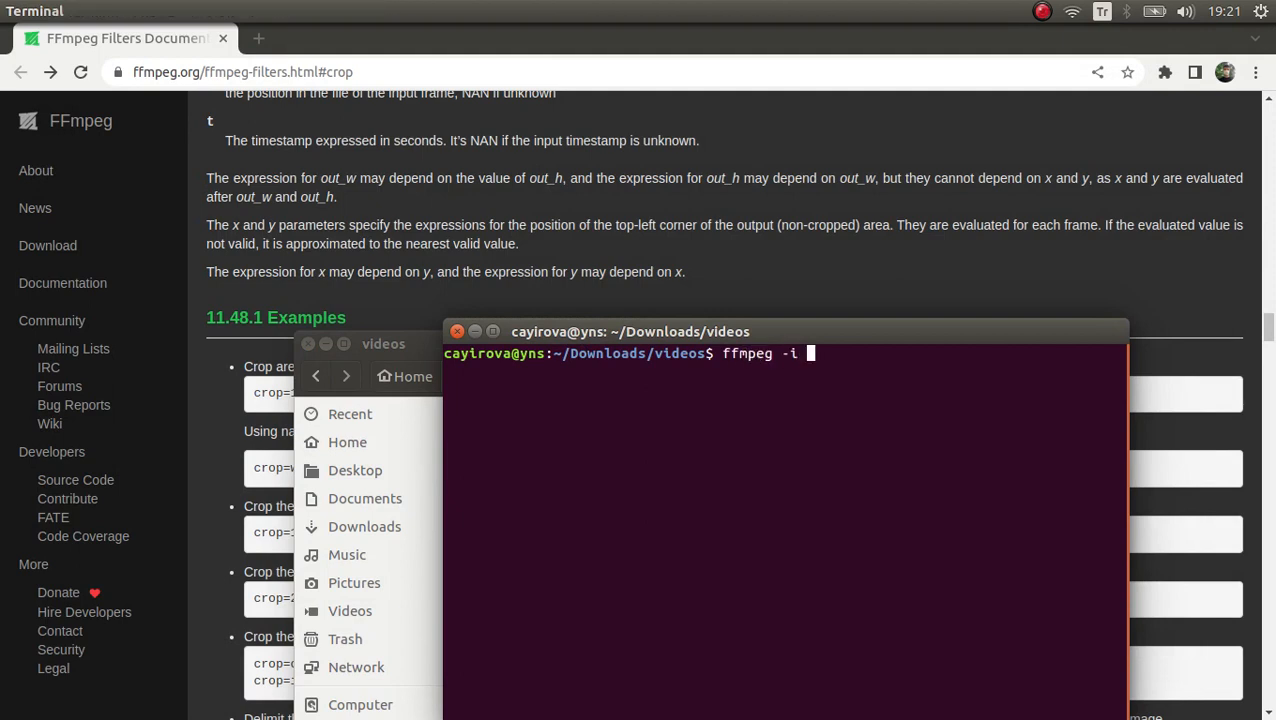
type("ou")
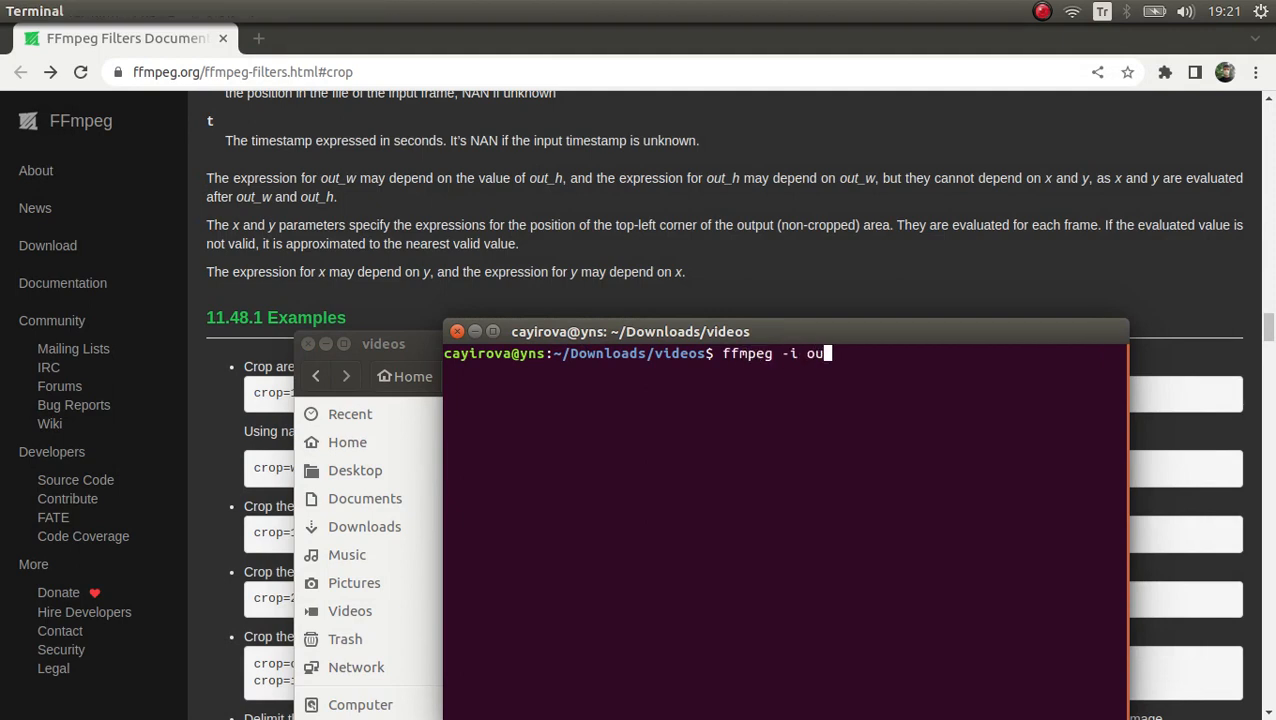
type("video.mp4")
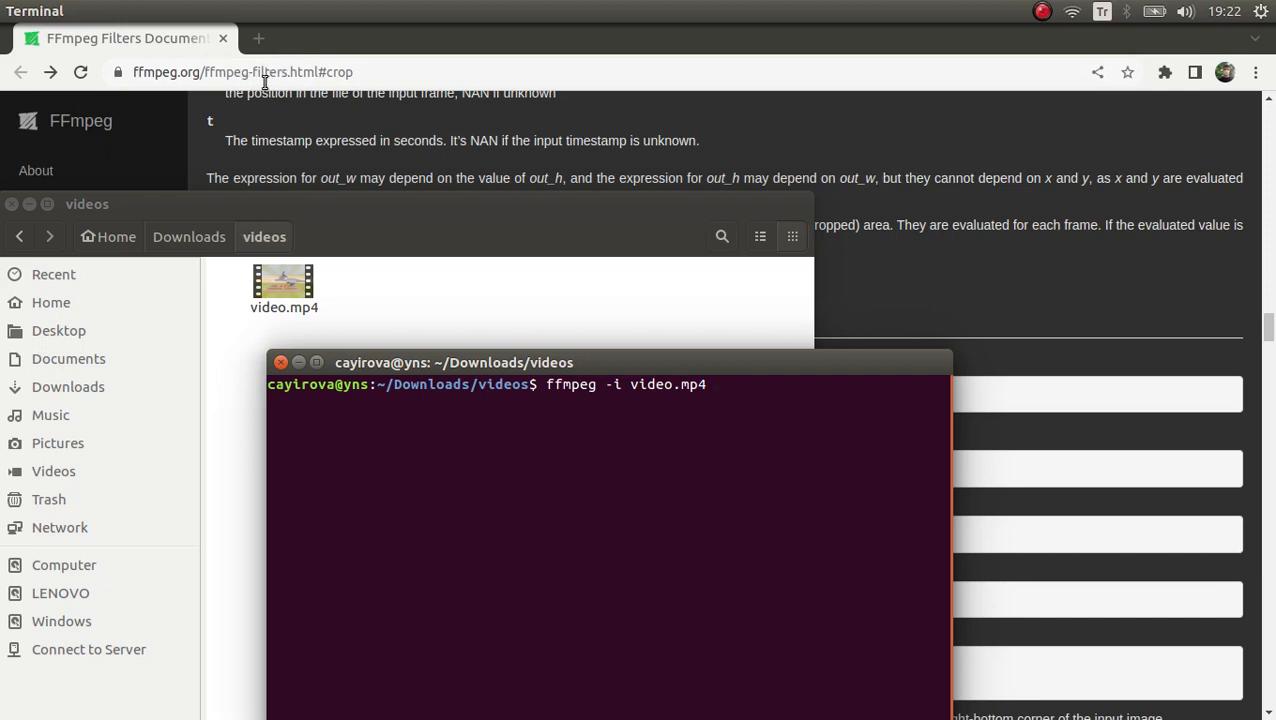
type("-v")
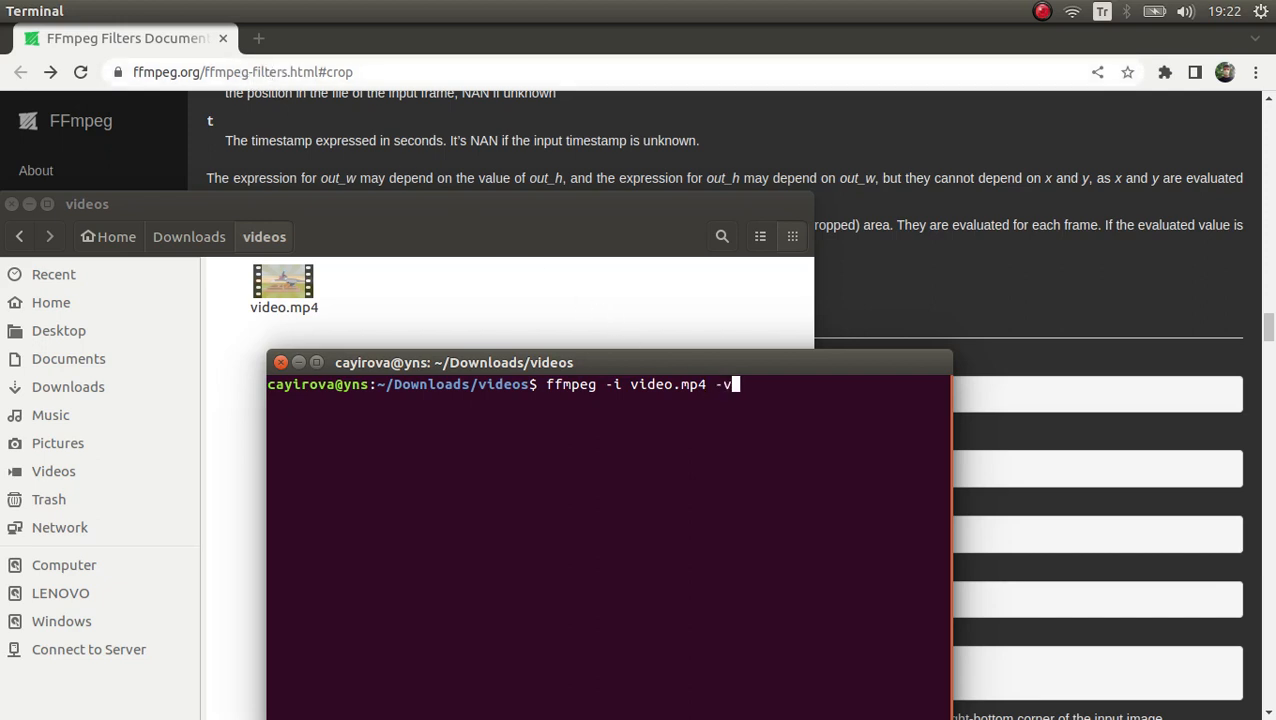
type("f")
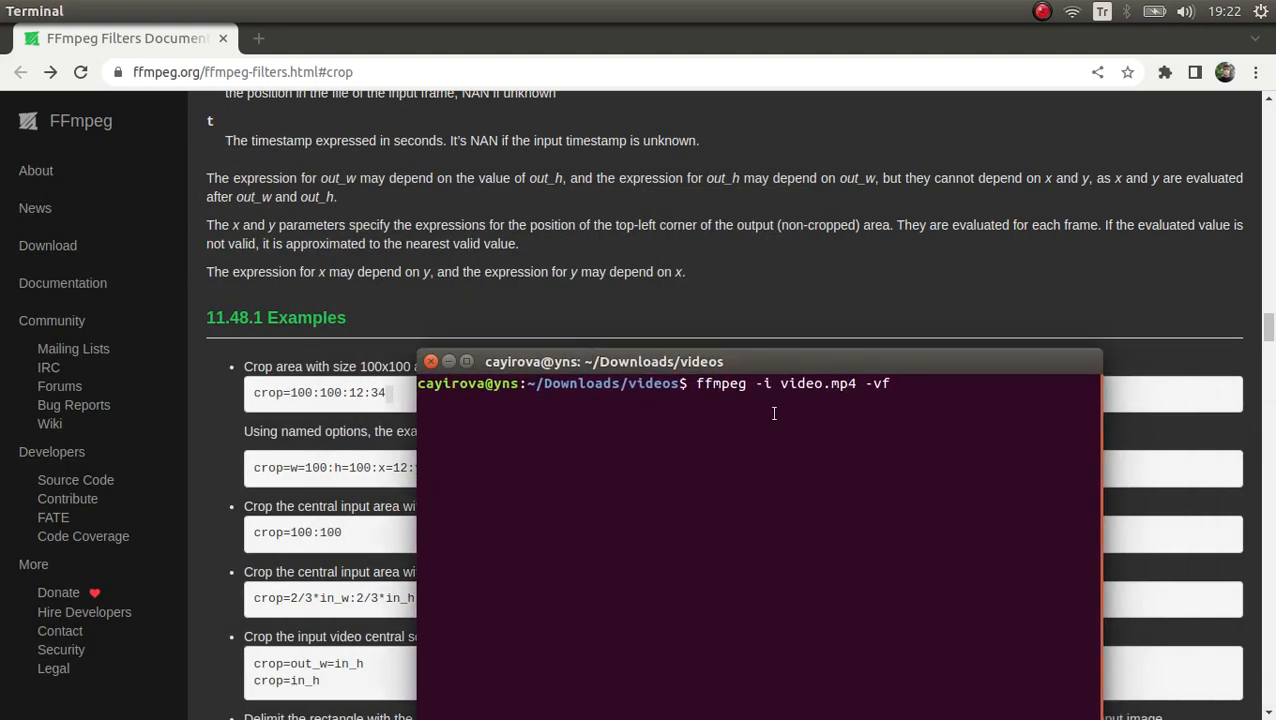
Add the filter "crop=200:200:250:133", correcting the x offset to 250
left_click_drag(604, 361, 649, 410)
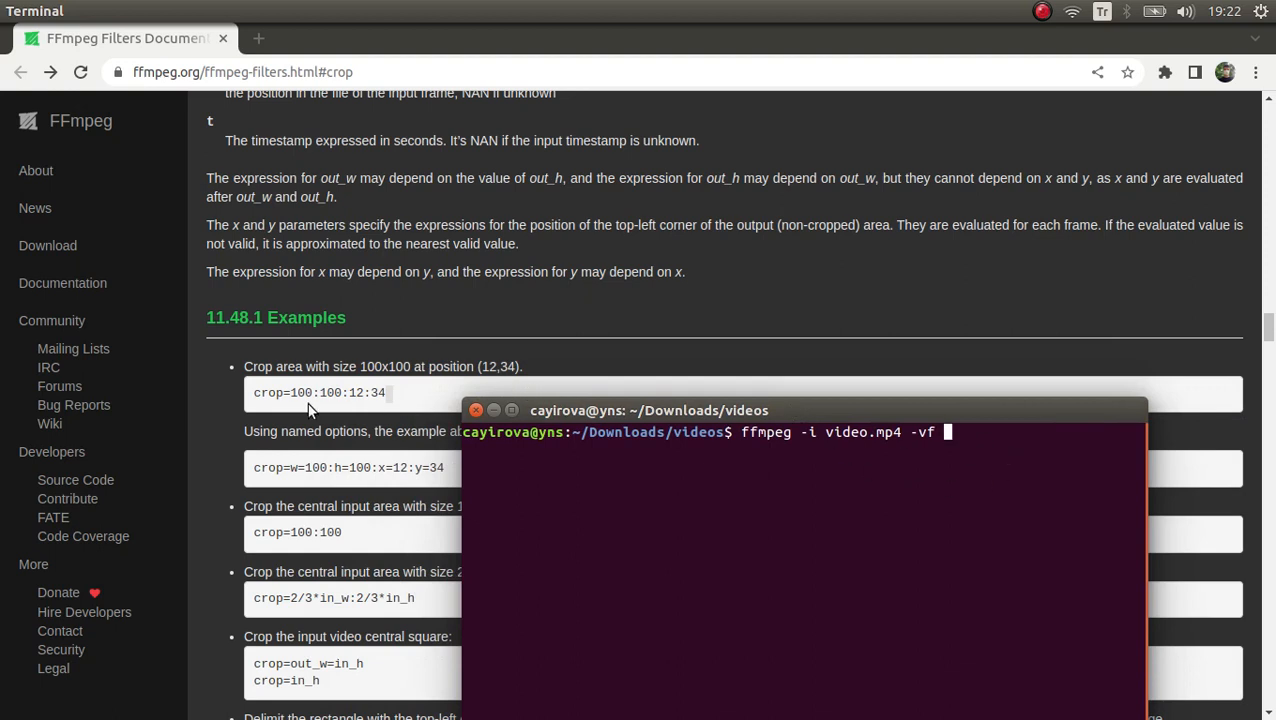
type("\"\"")
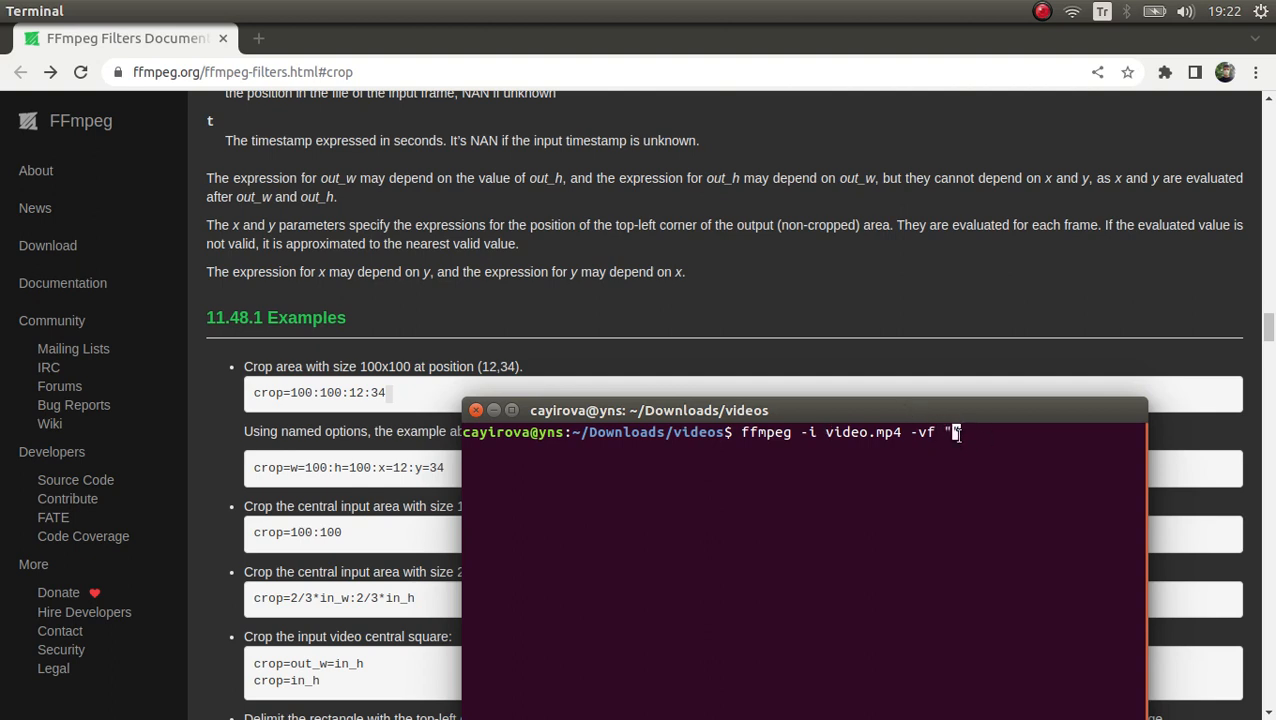
type("crop=")
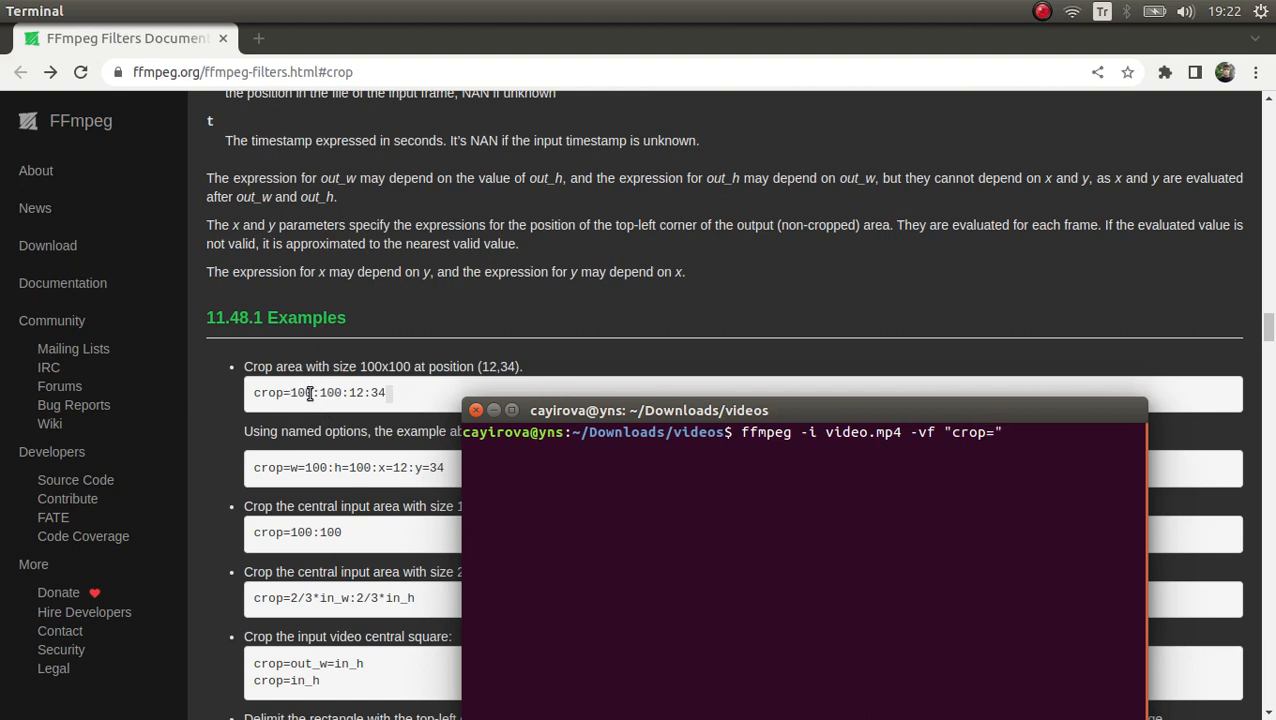
type("\"")
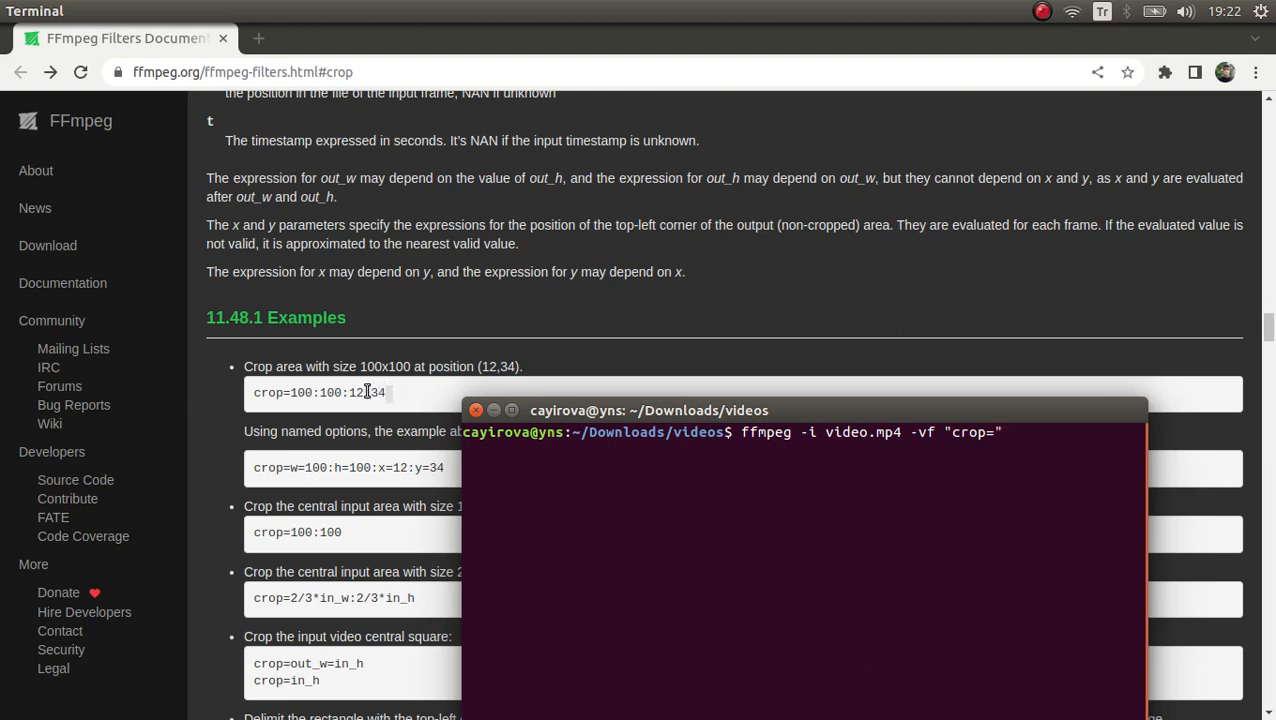
mouse_move(973, 467)
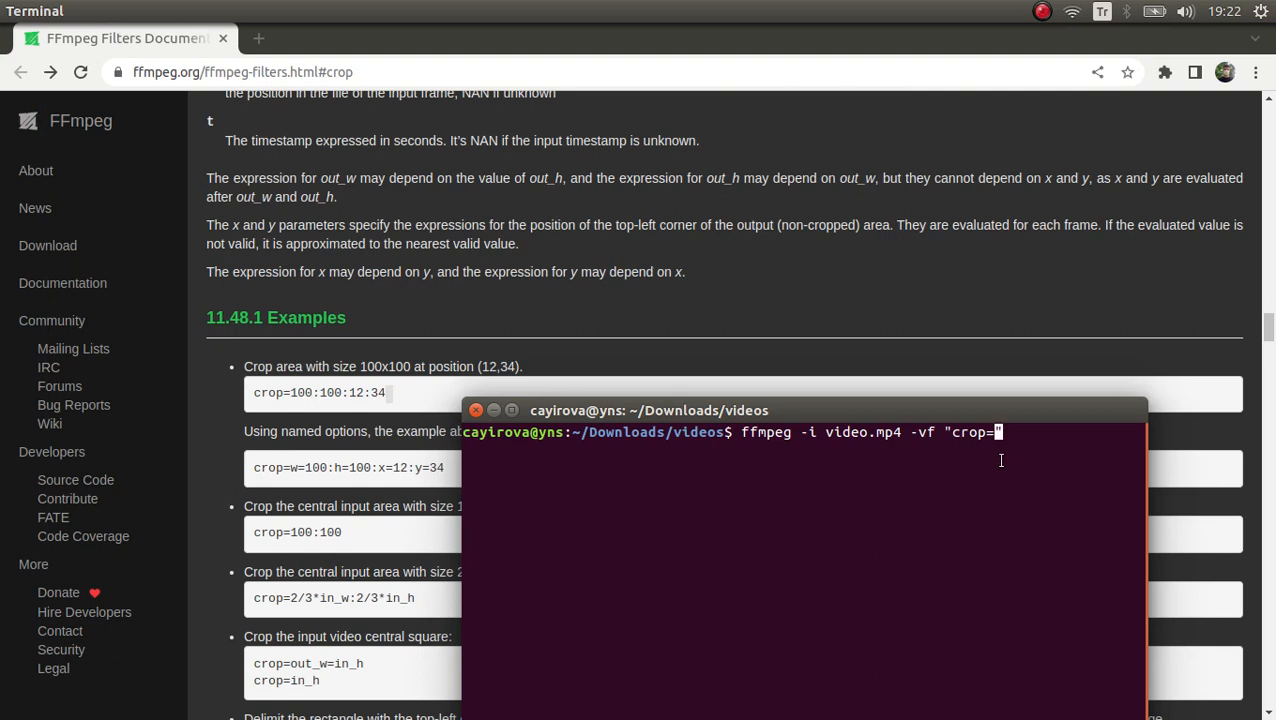
type("200:2")
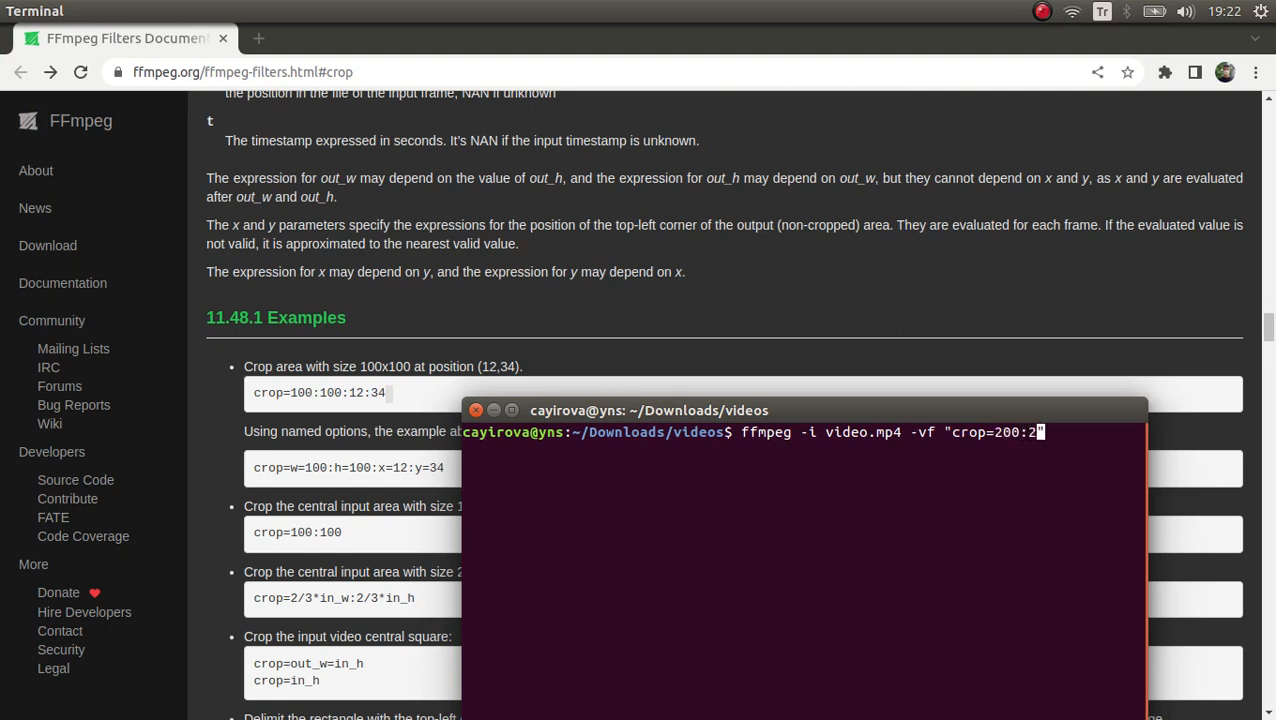
type("00:")
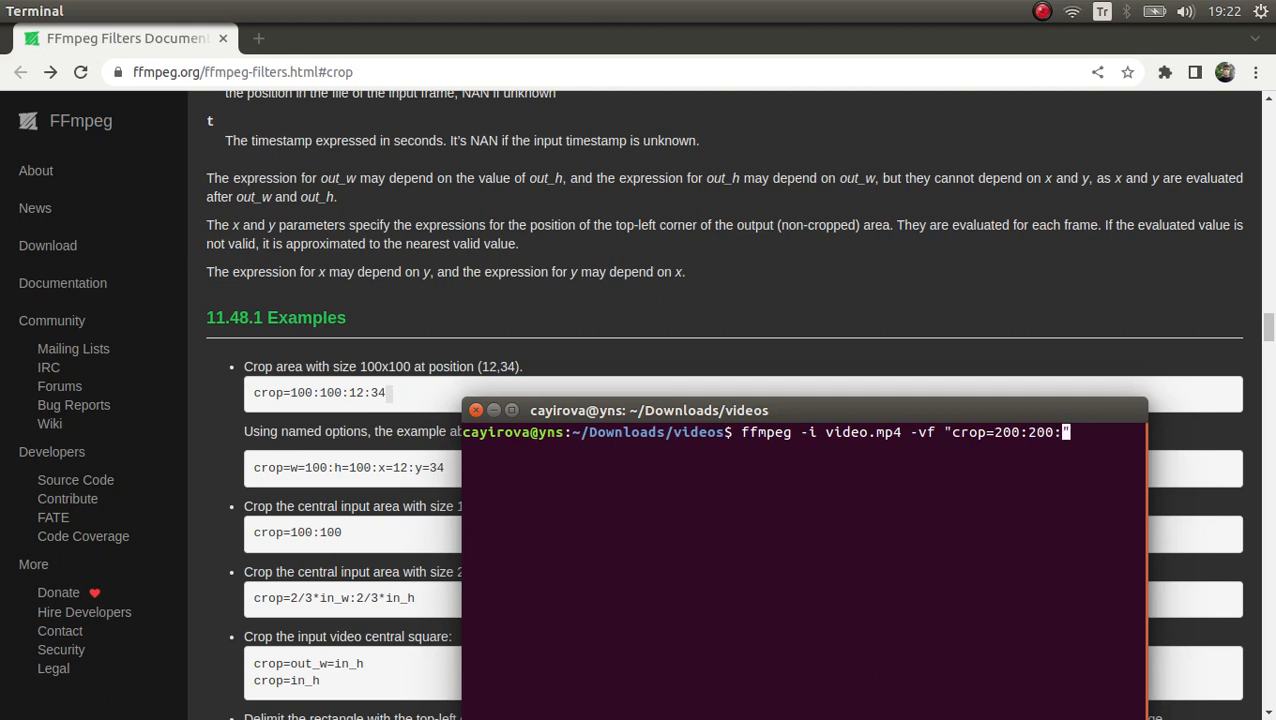
type("100")
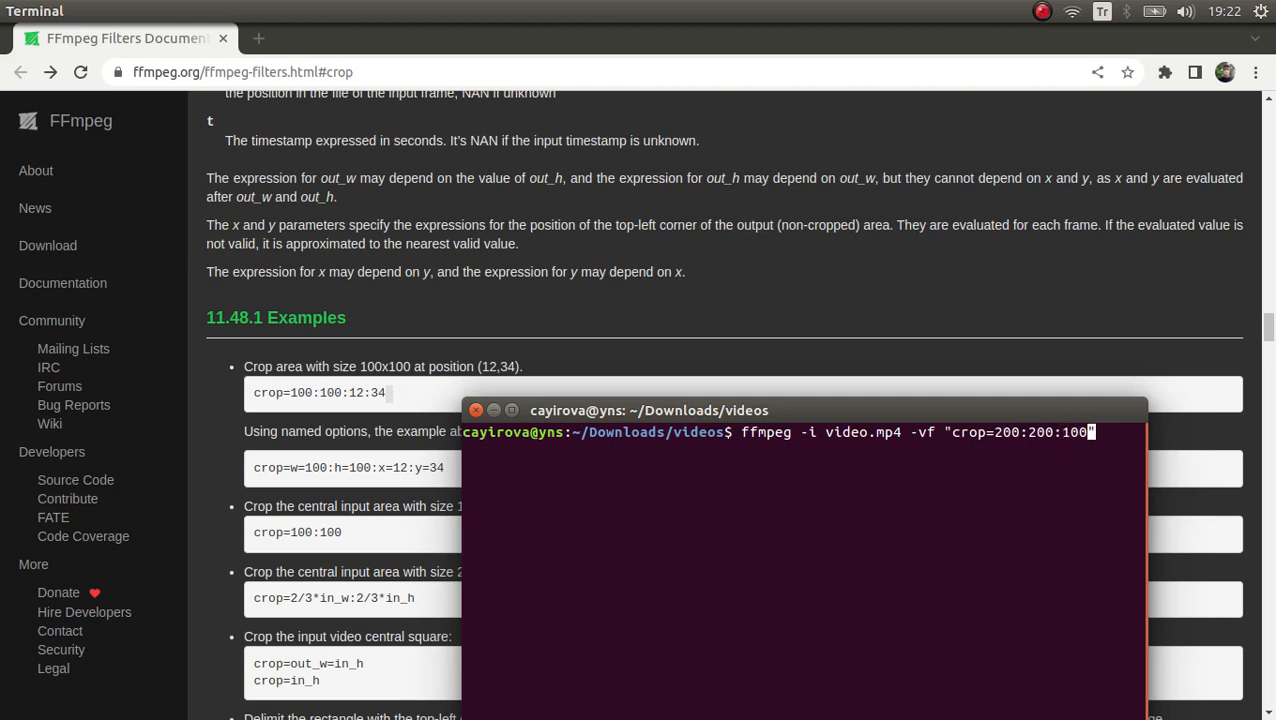
key("BackSpace")
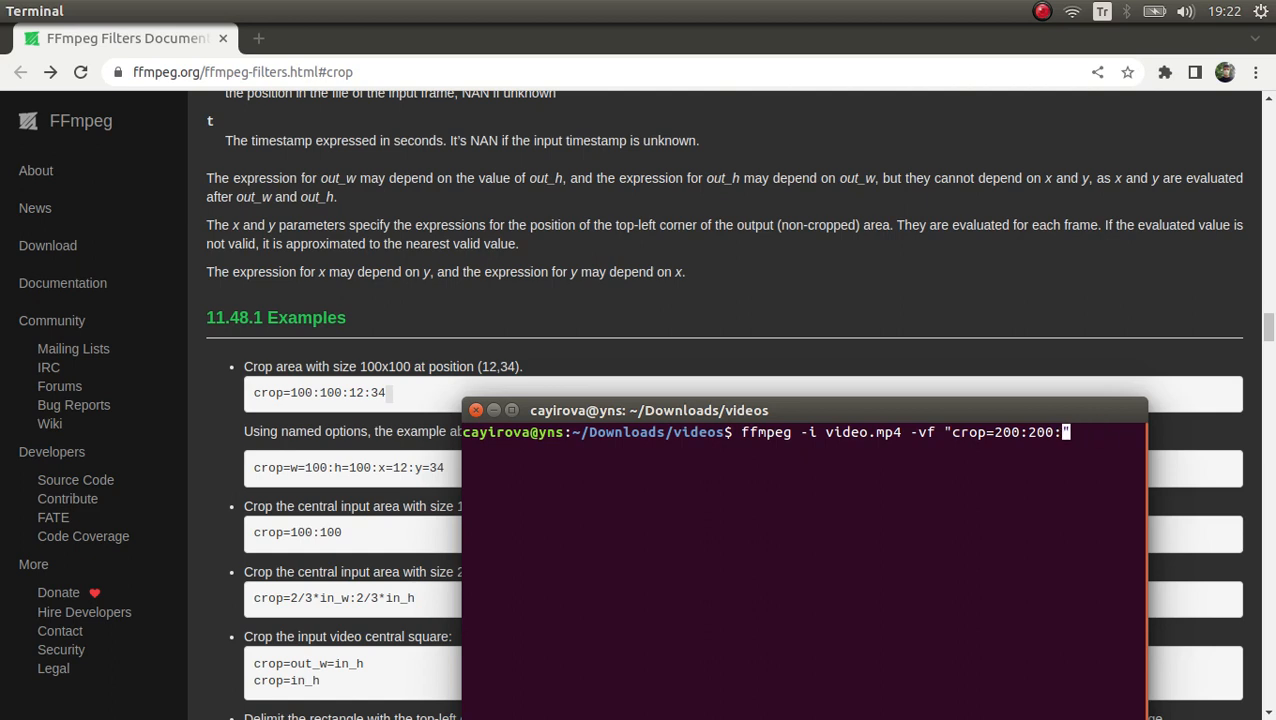
type("250")
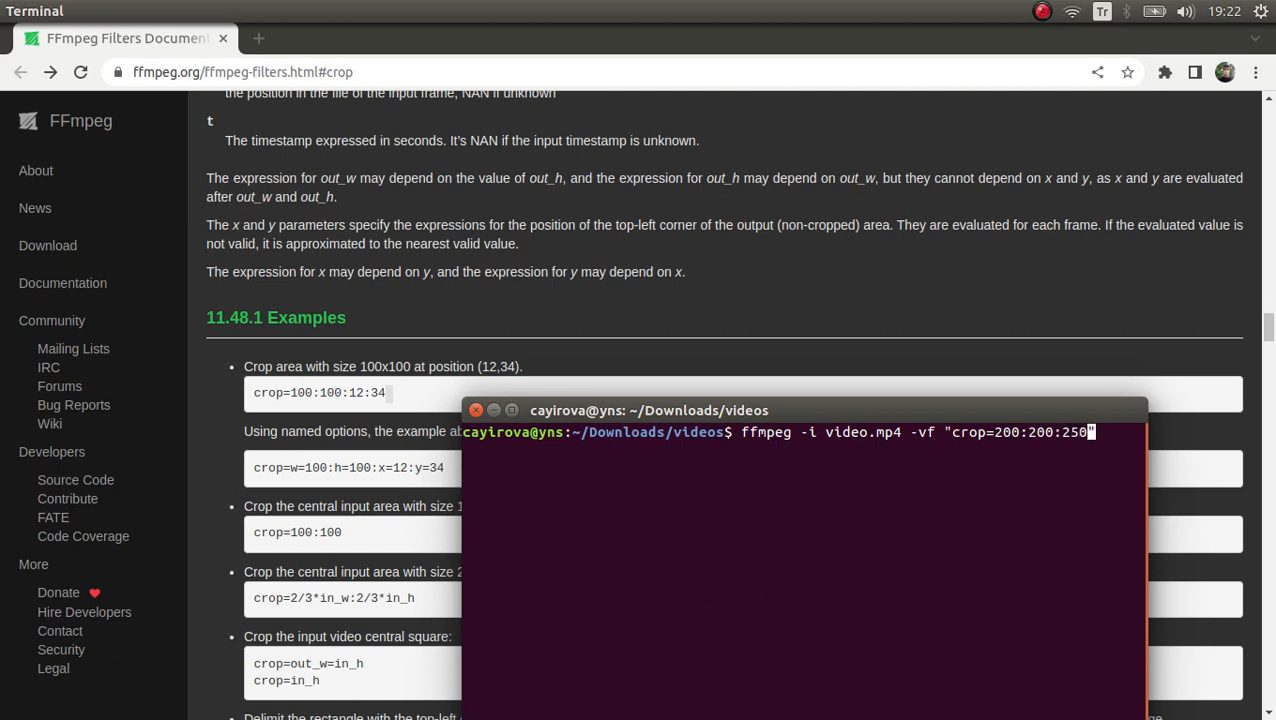
type(":133")
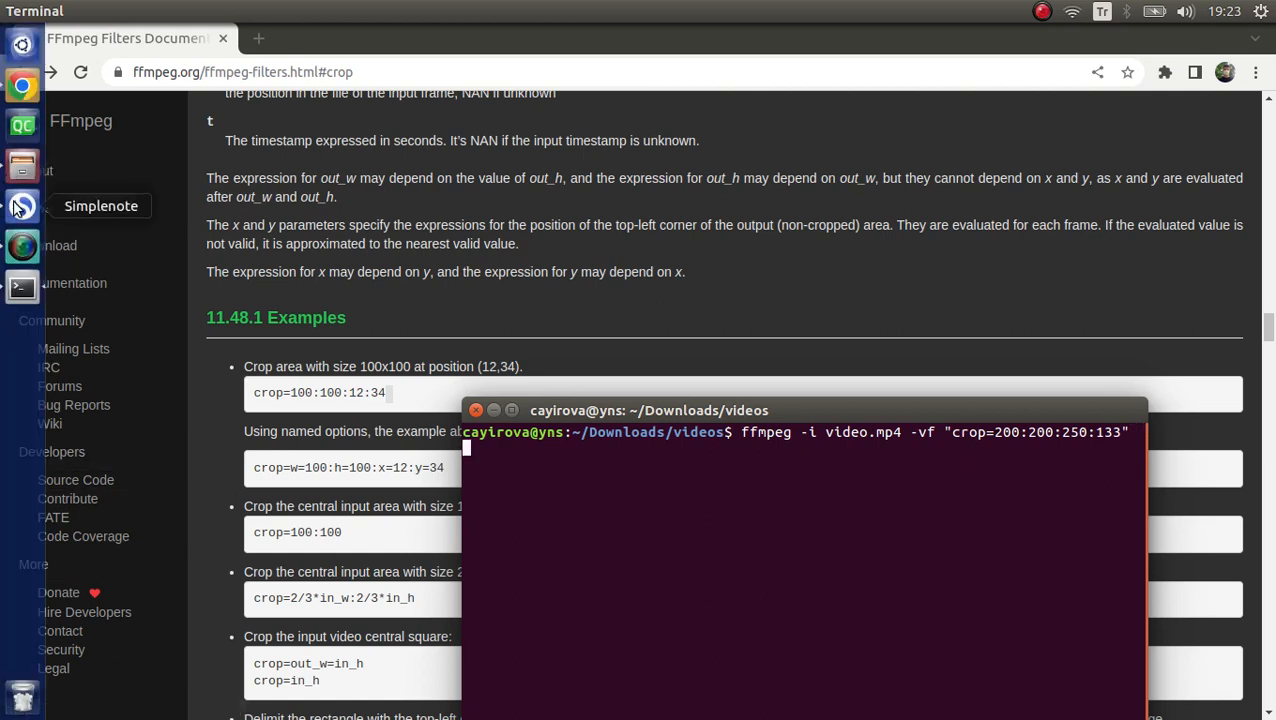
Look up the -c:a copy audio option in the Simplenote command notes
left_click(22, 205)
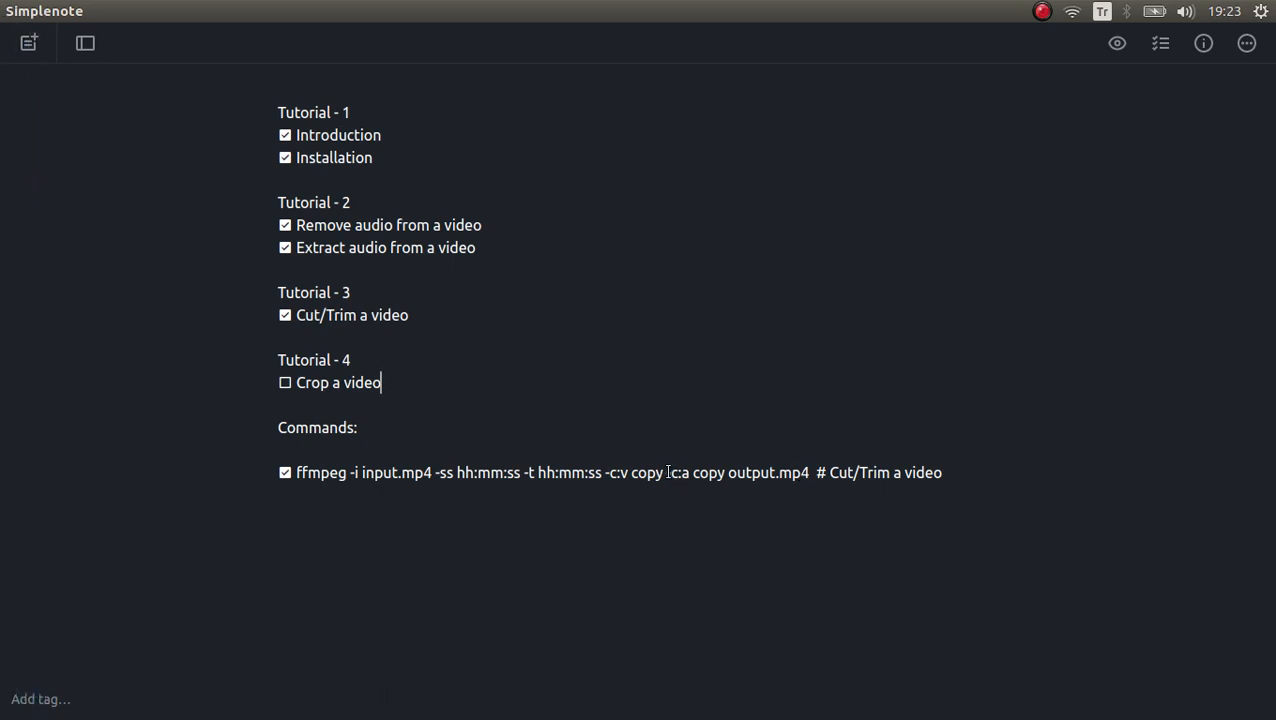
left_click_drag(667, 472, 728, 472)
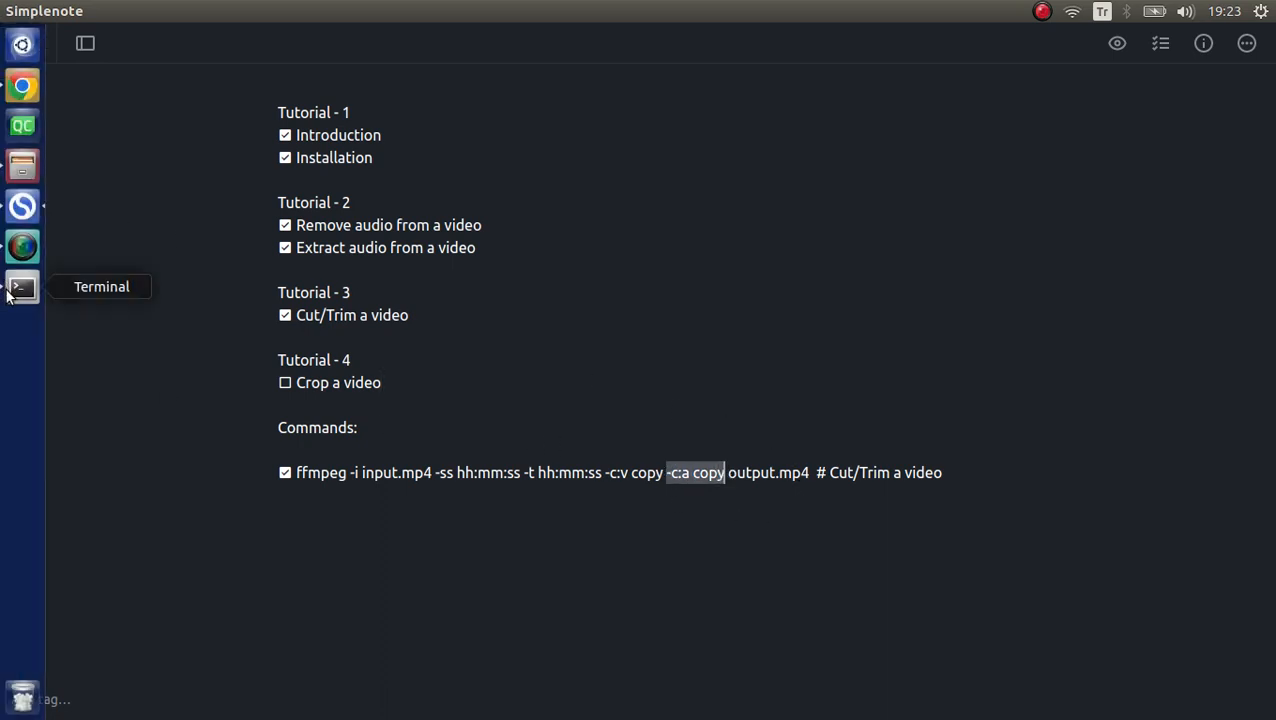
left_click(22, 287)
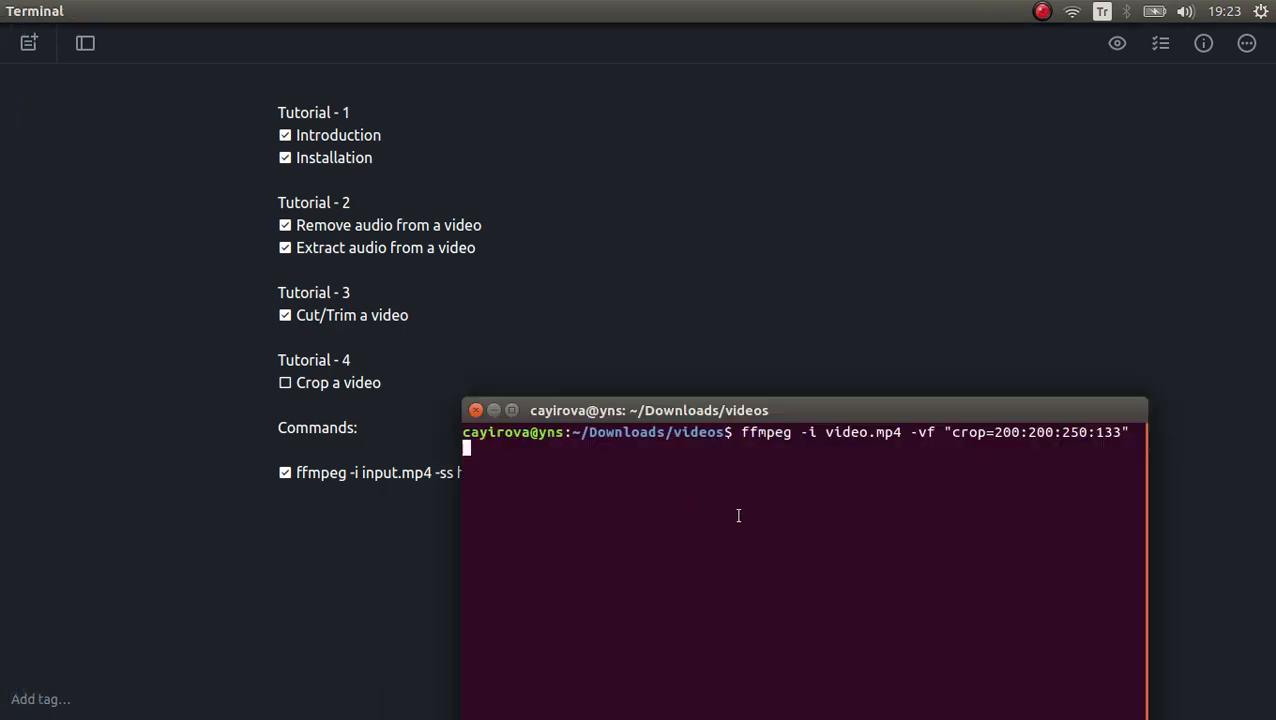
Append -c:a copy out.mp4 to the crop command and run it
type("-c:a cop")
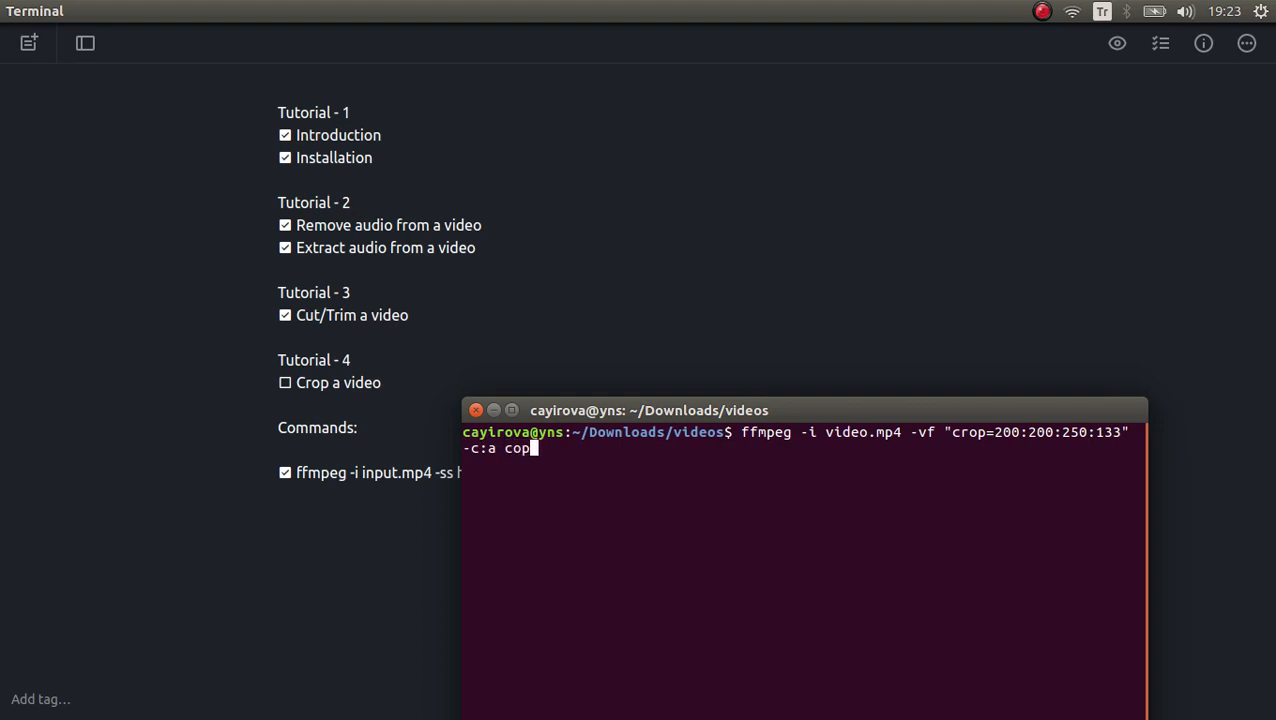
type("y")
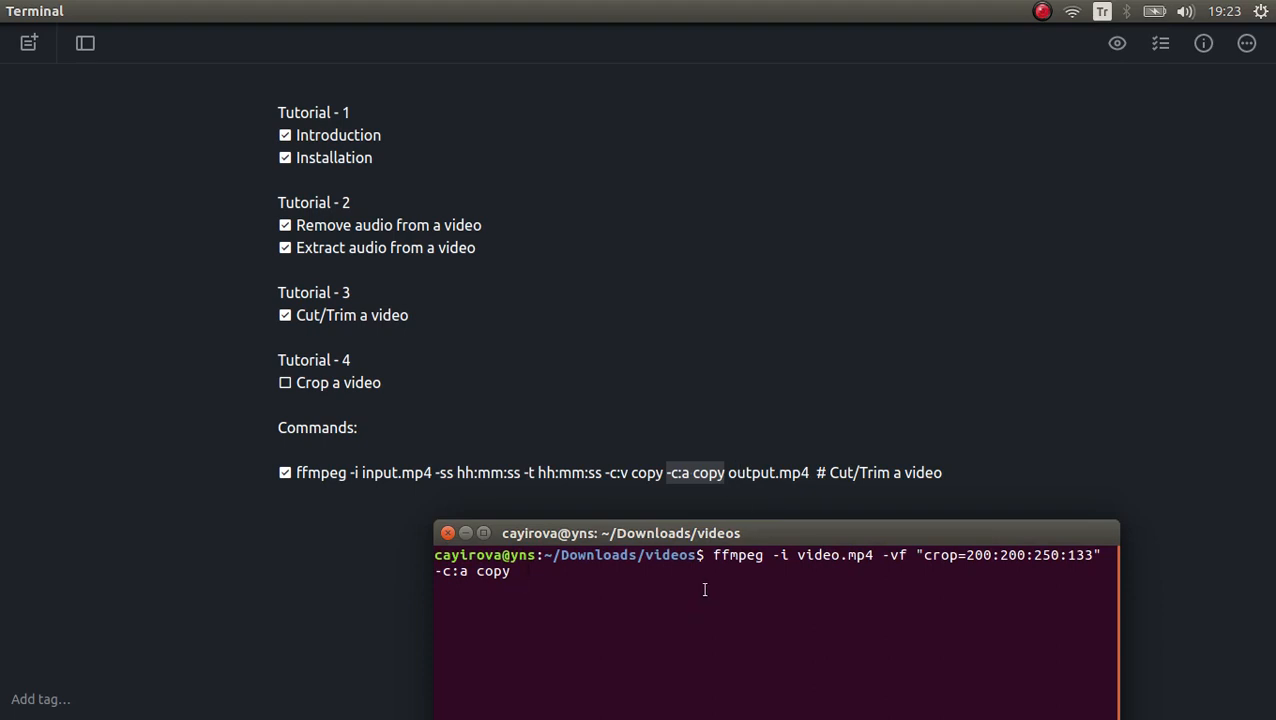
type("out.m")
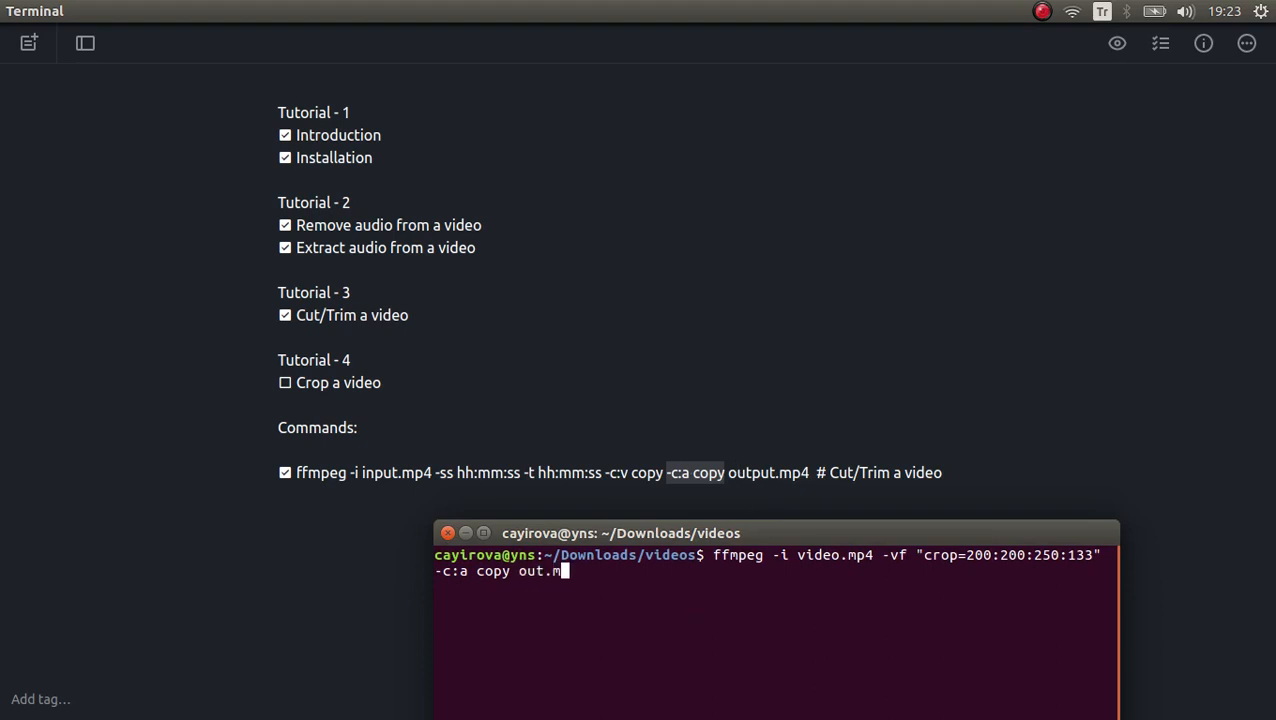
type("4")
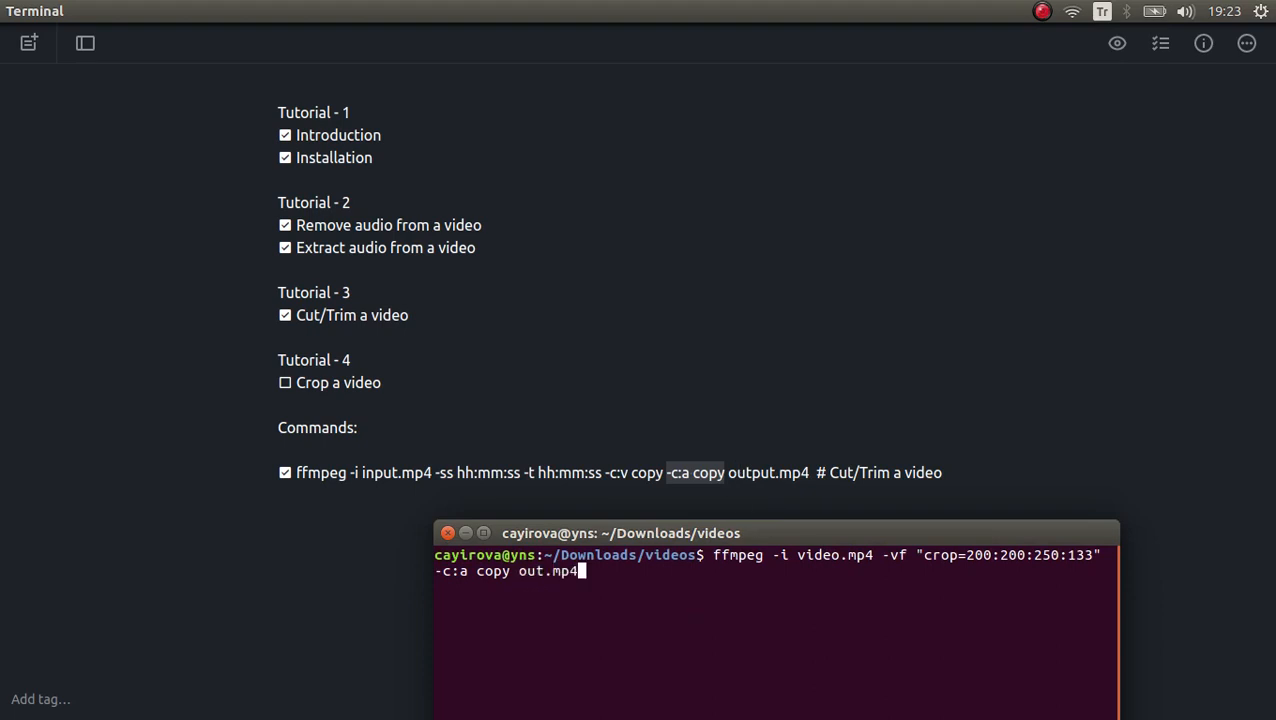
left_click_drag(620, 533, 599, 375)
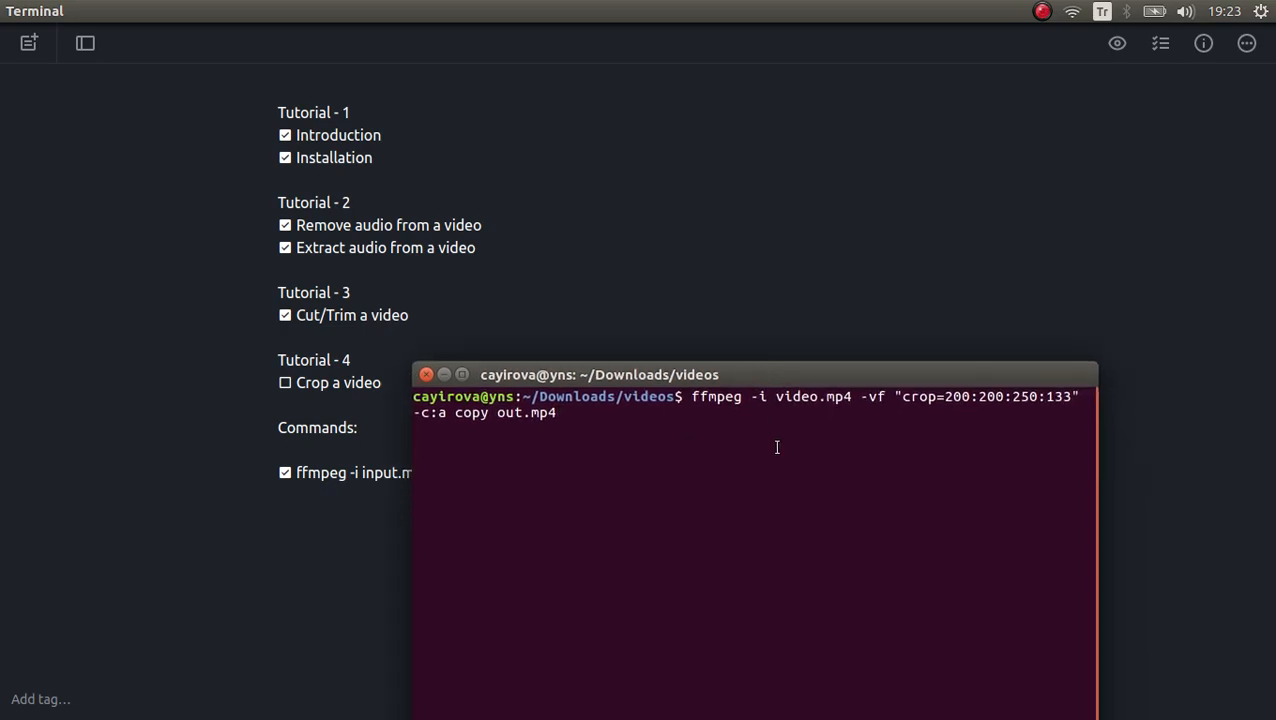
key("Return")
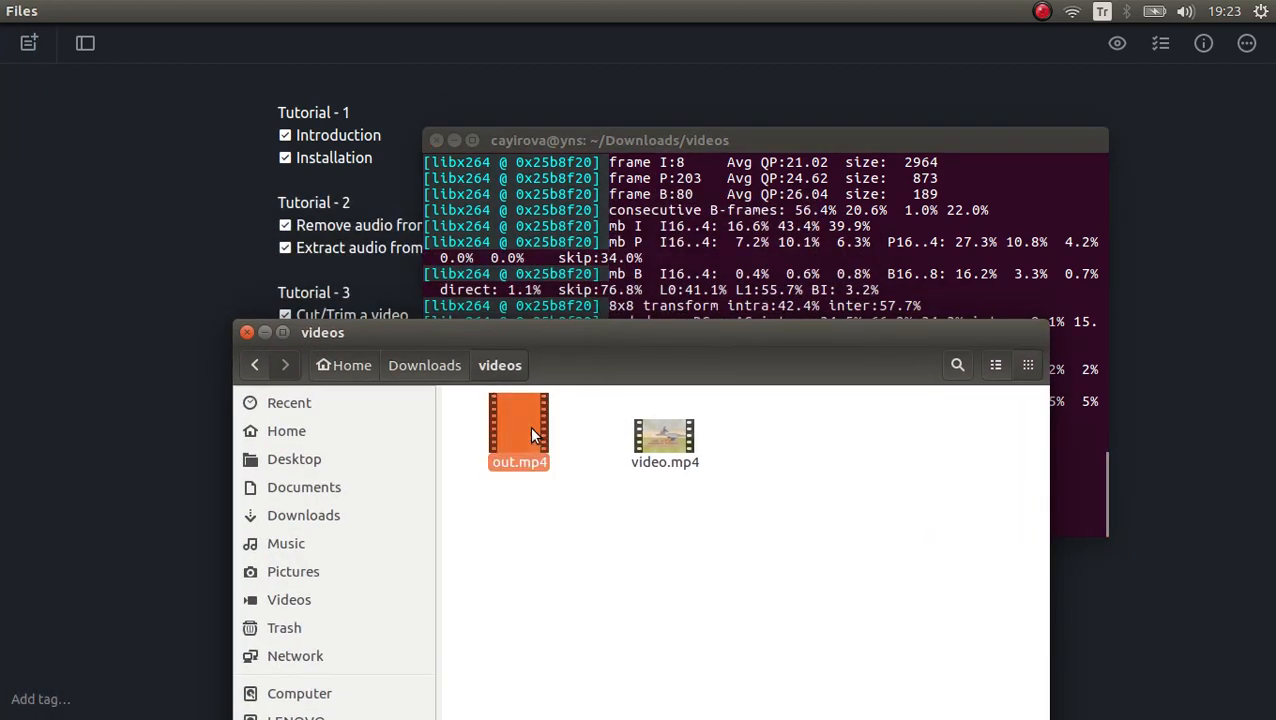
Open Properties for out.mp4 and video.mp4 and view their Audio/Video details
double_click(518, 430)
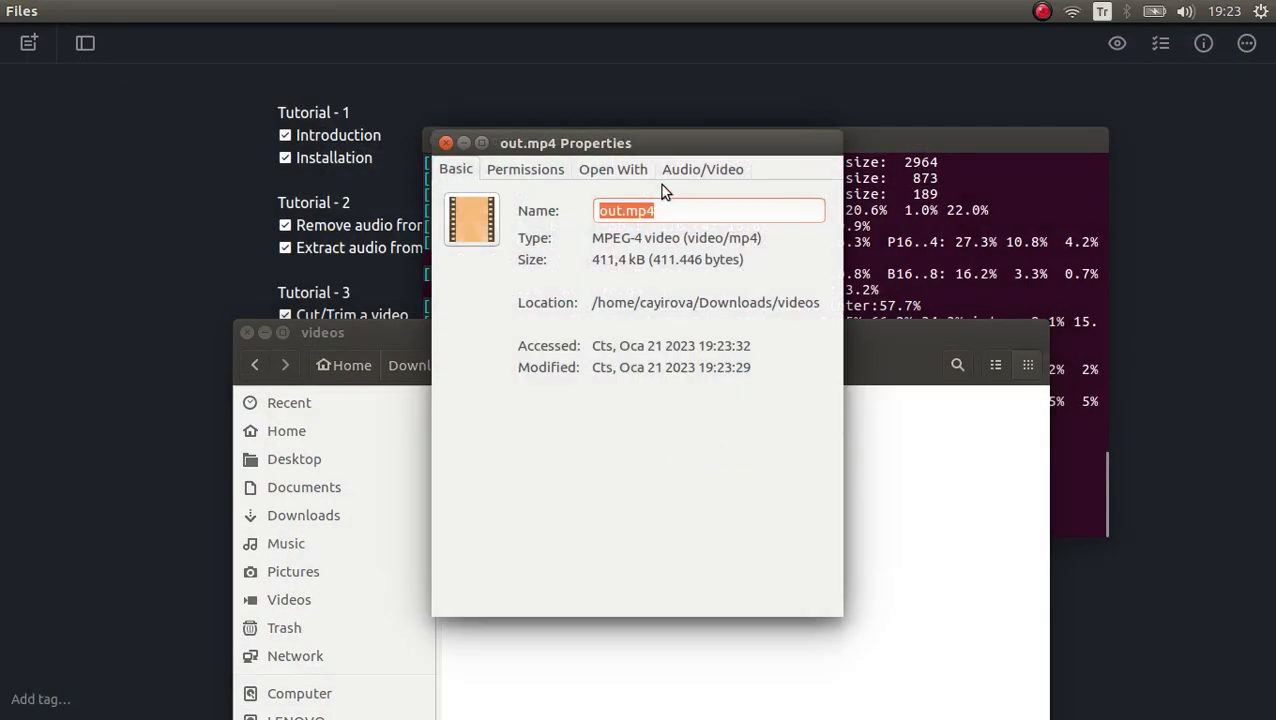
right_click(664, 445)
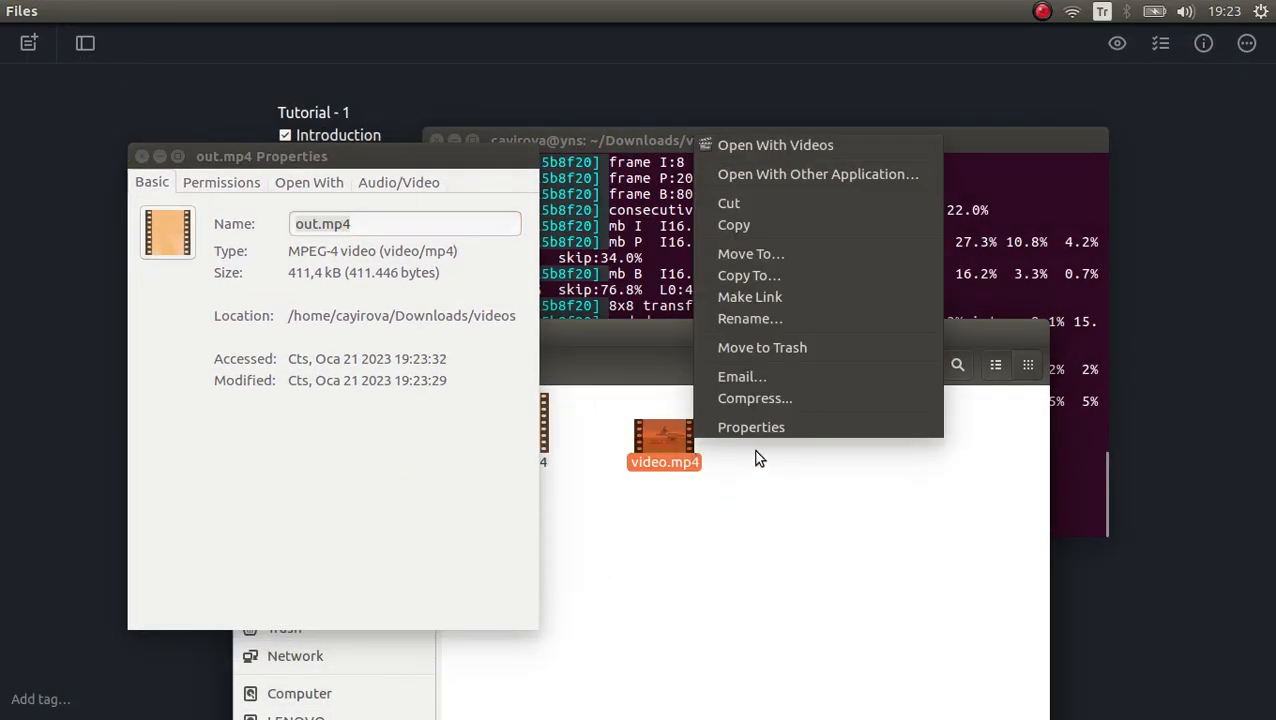
left_click(751, 427)
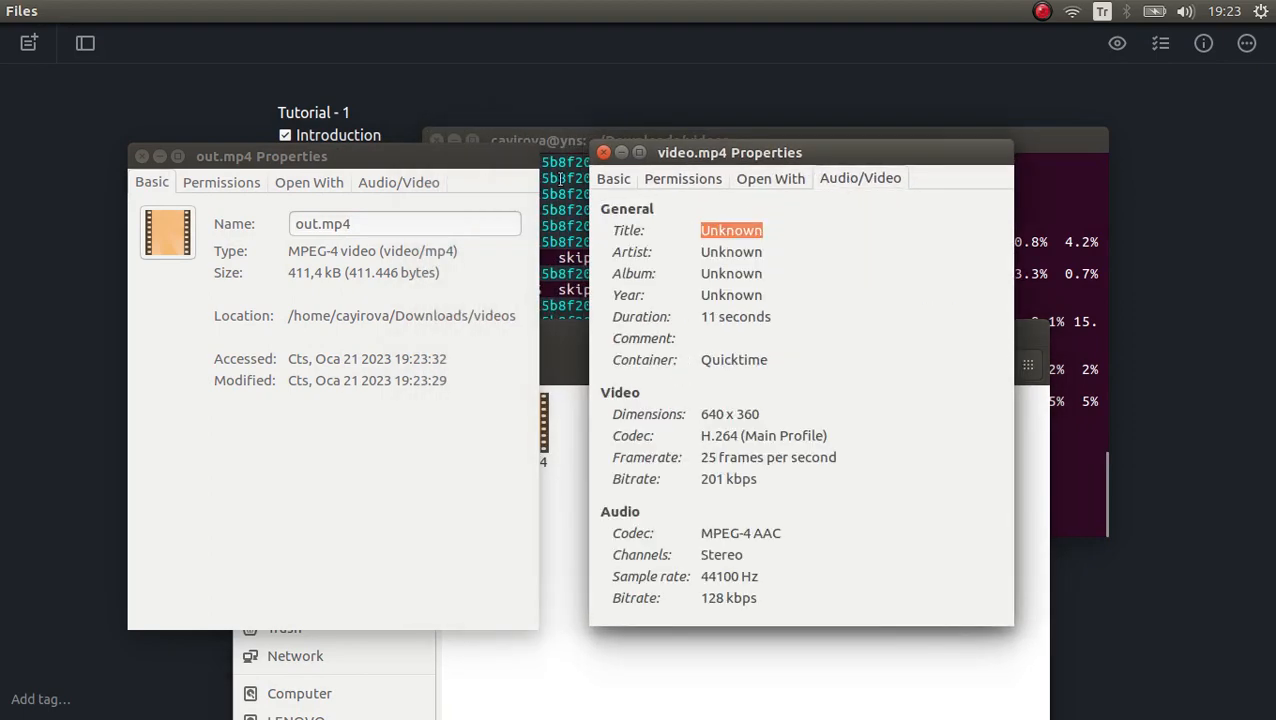
left_click(399, 181)
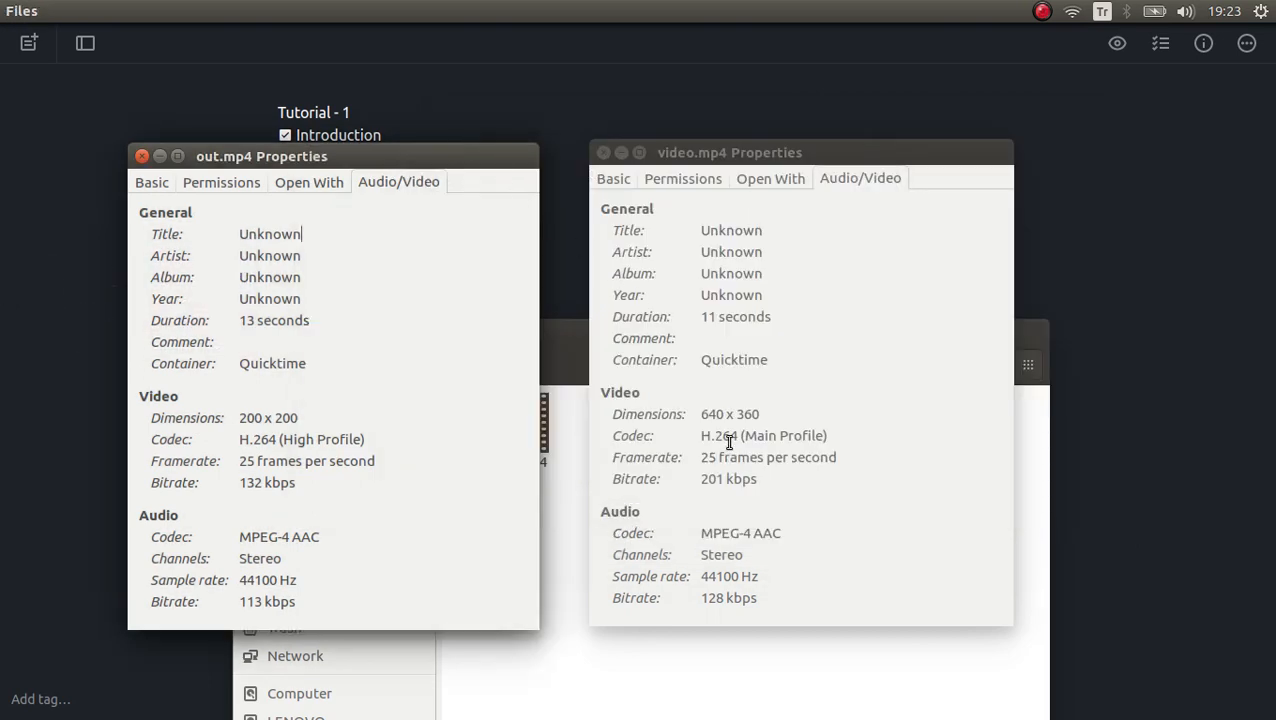
mouse_move(280, 462)
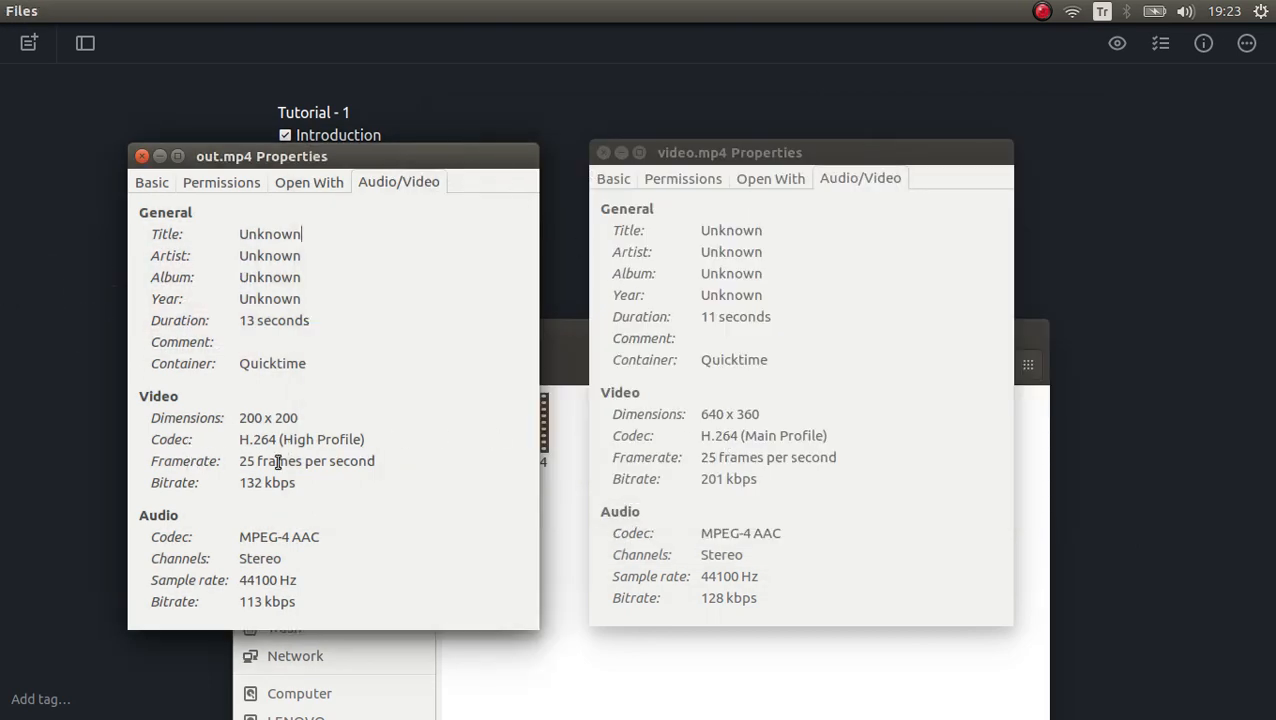
Review out.mp4's audio codec and tick Crop a video in Simplenote
double_click(340, 461)
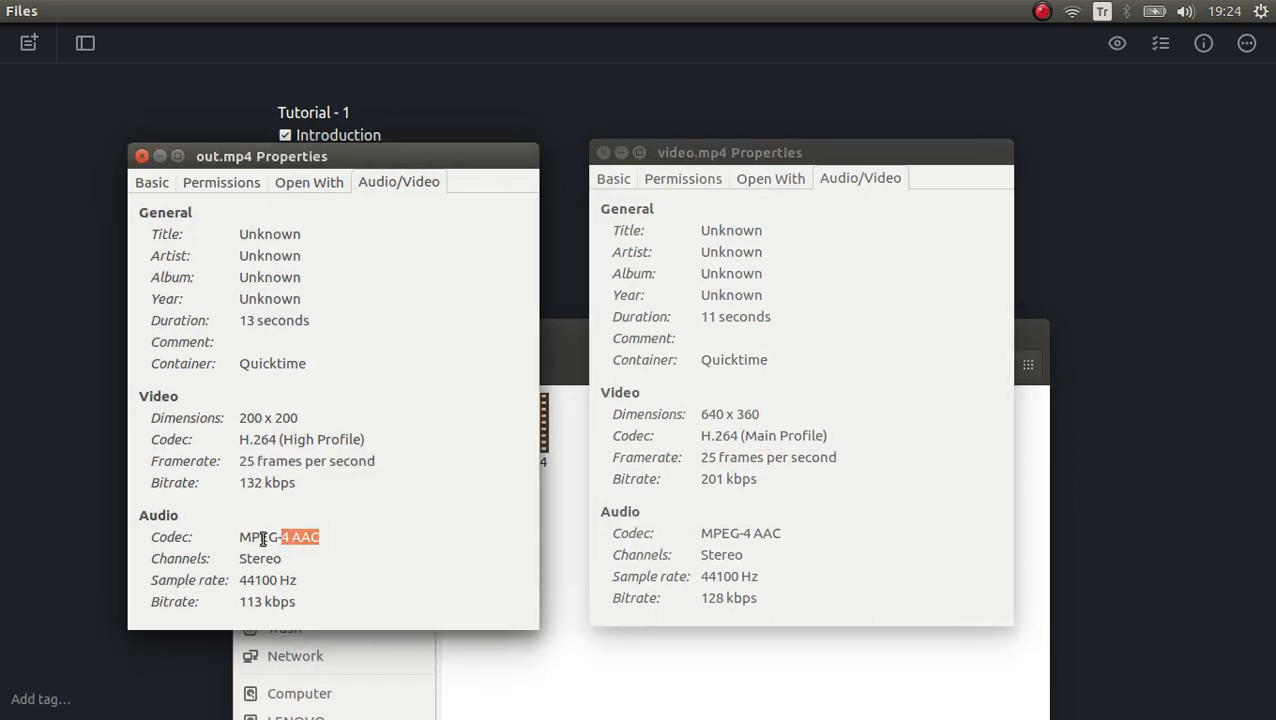
double_click(719, 532)
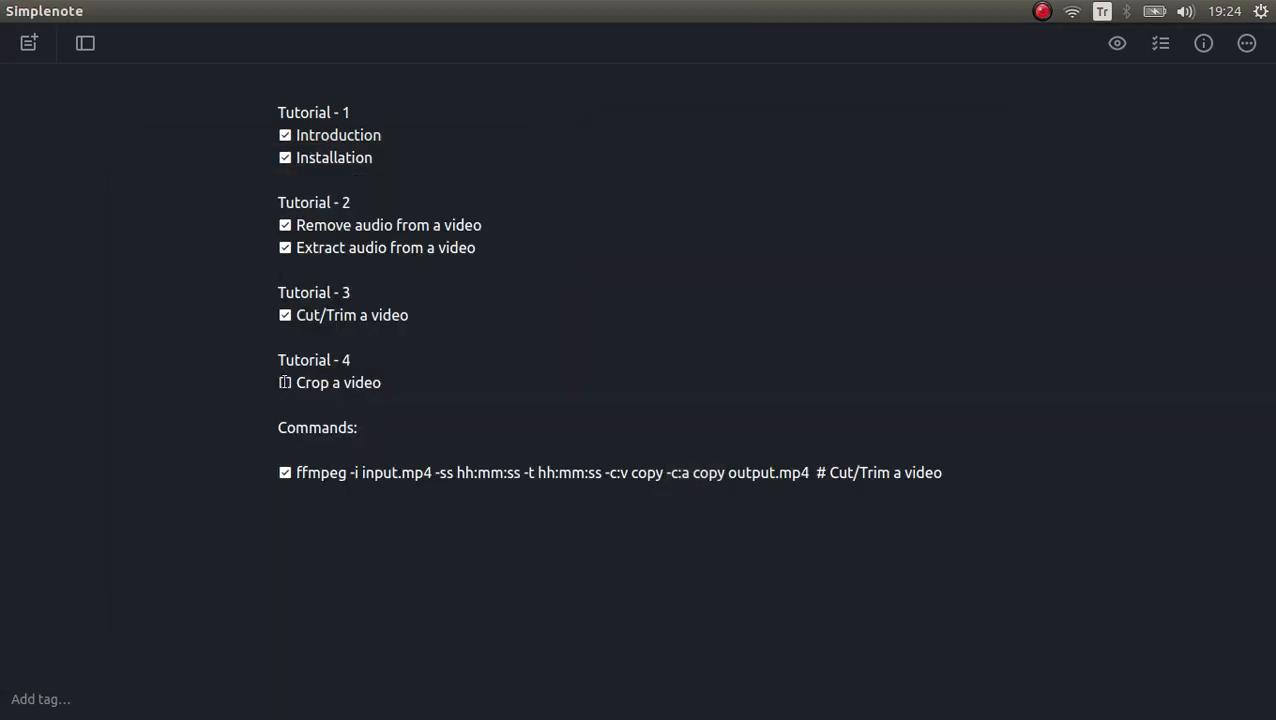
left_click(285, 382)
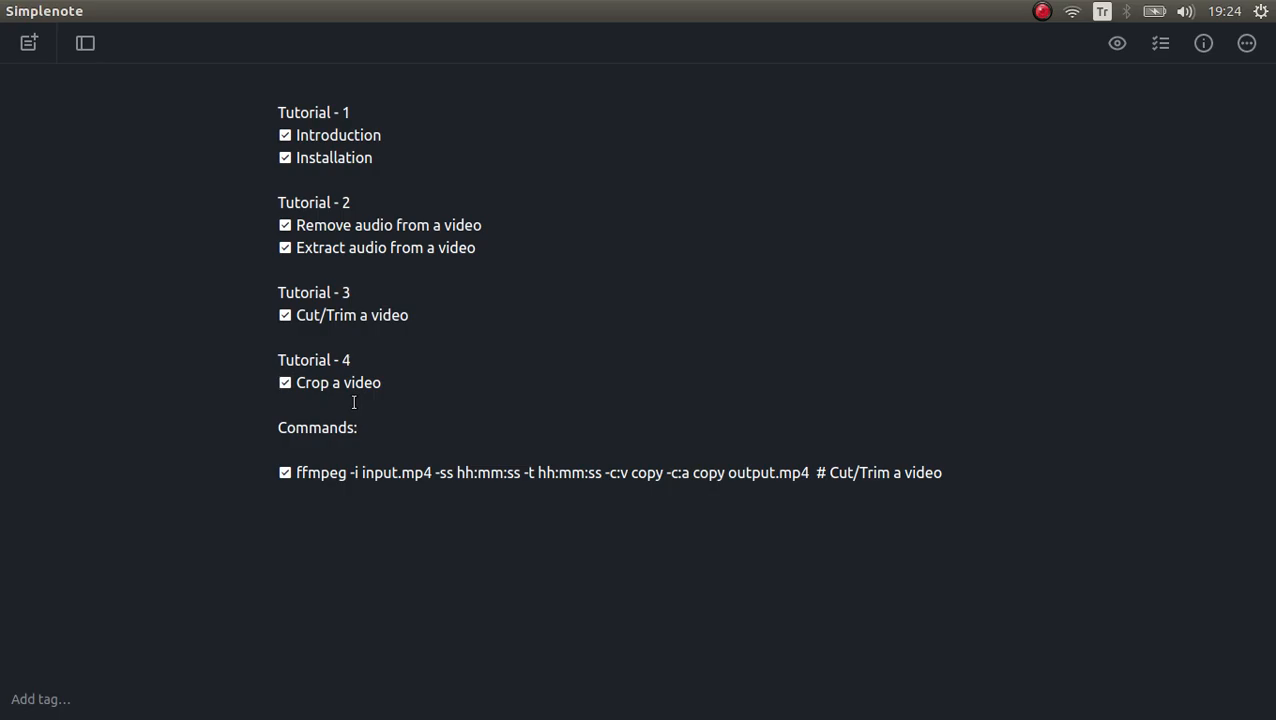